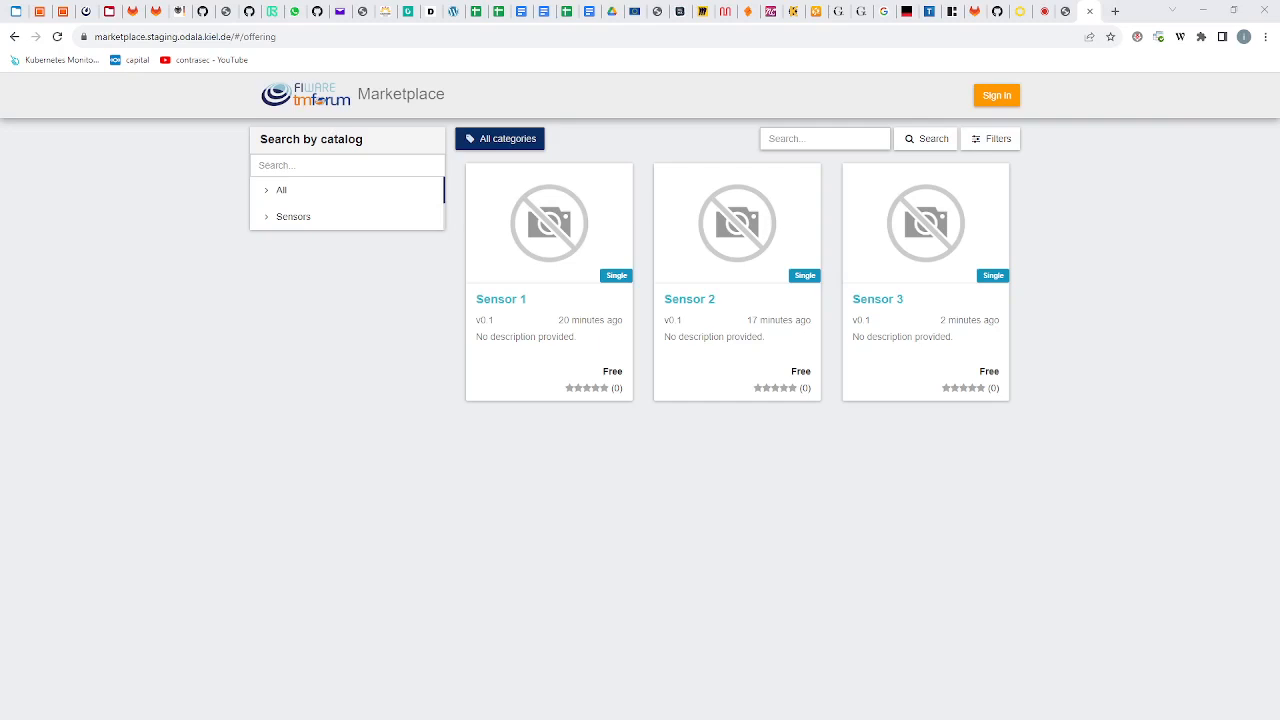
mouse_move(264, 318)
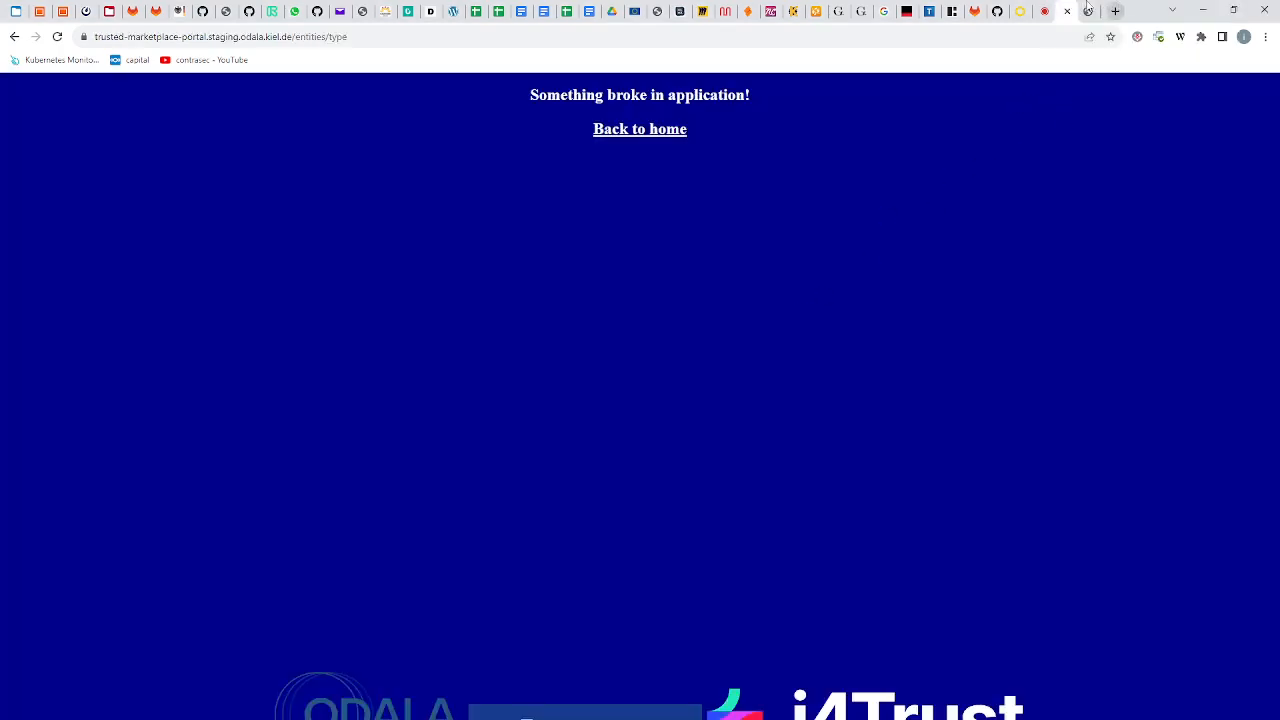
- Switch from the Trusted Marketplace portal's 'Something broke' page back to the sensor offerings catalog
left_click(639, 128)
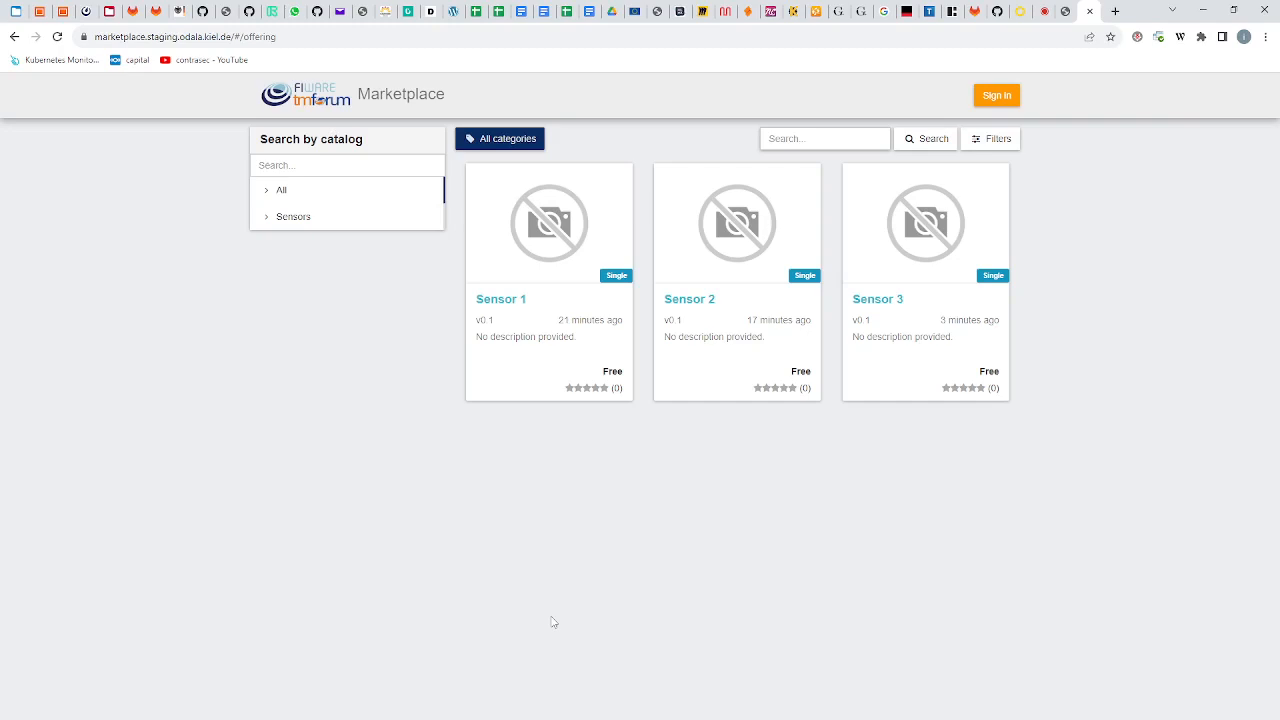
mouse_move(929, 477)
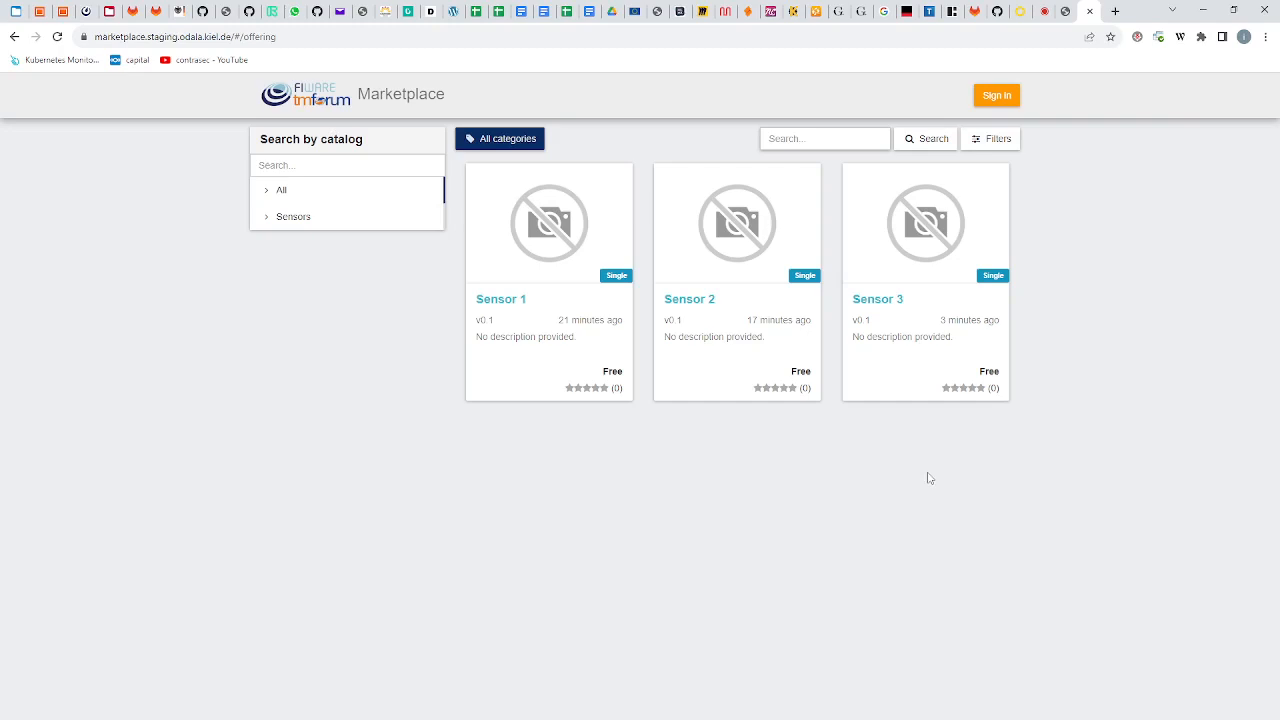
mouse_move(895, 387)
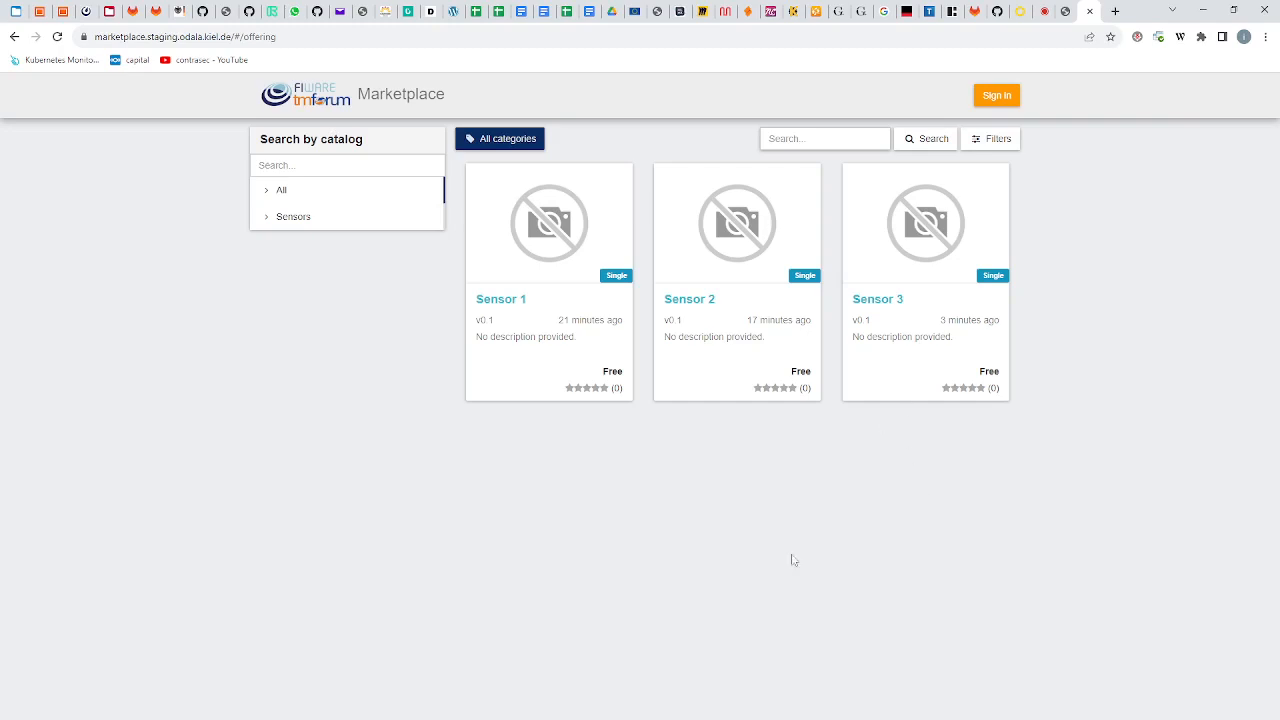
mouse_move(840, 536)
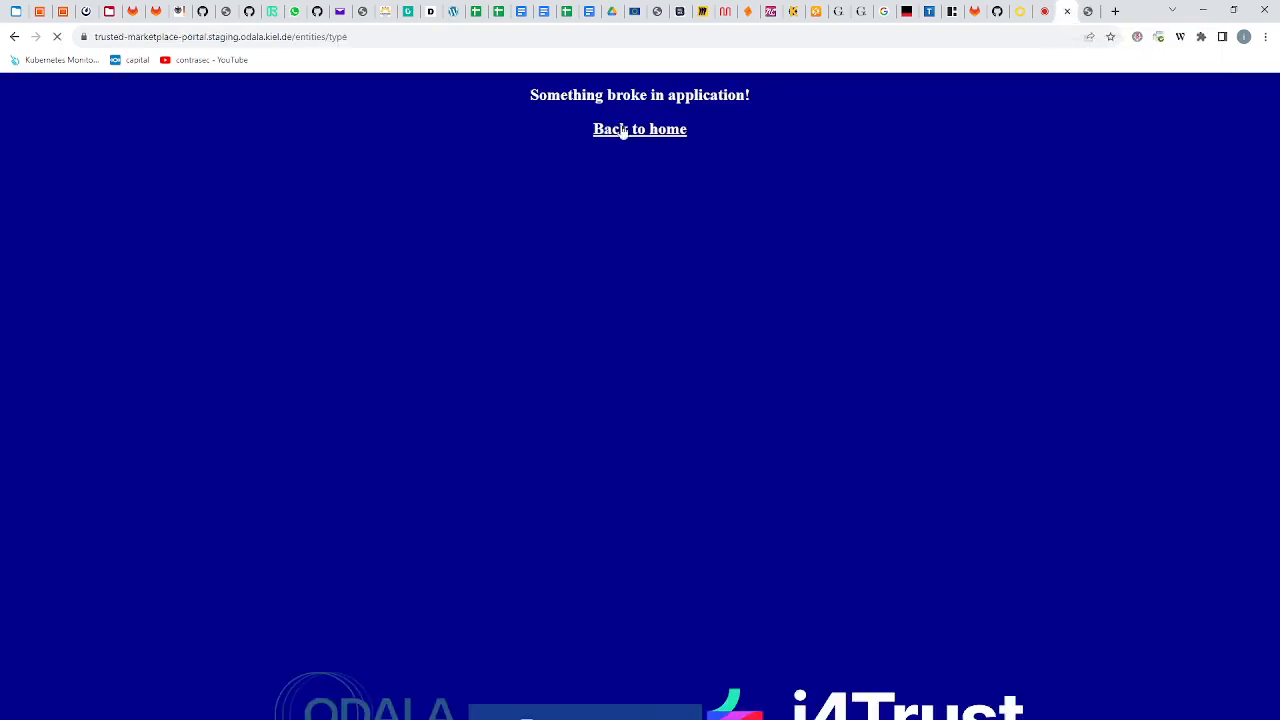
left_click(639, 129)
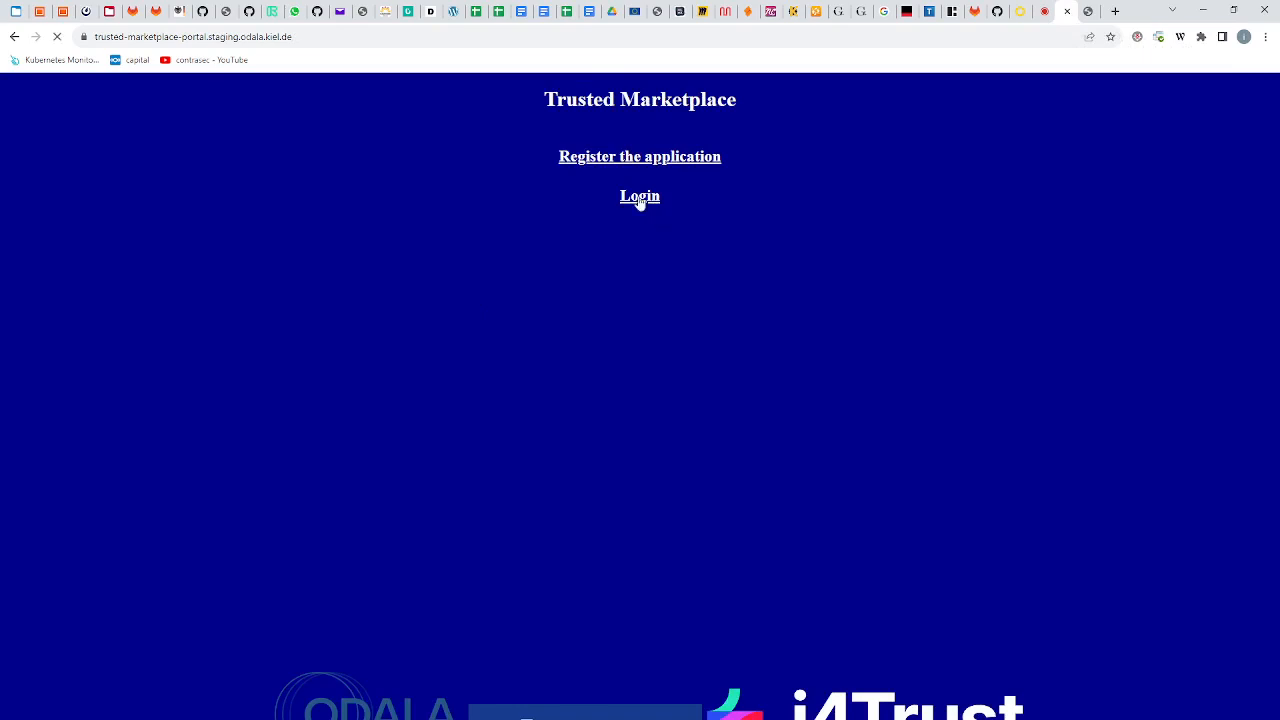
left_click(639, 196)
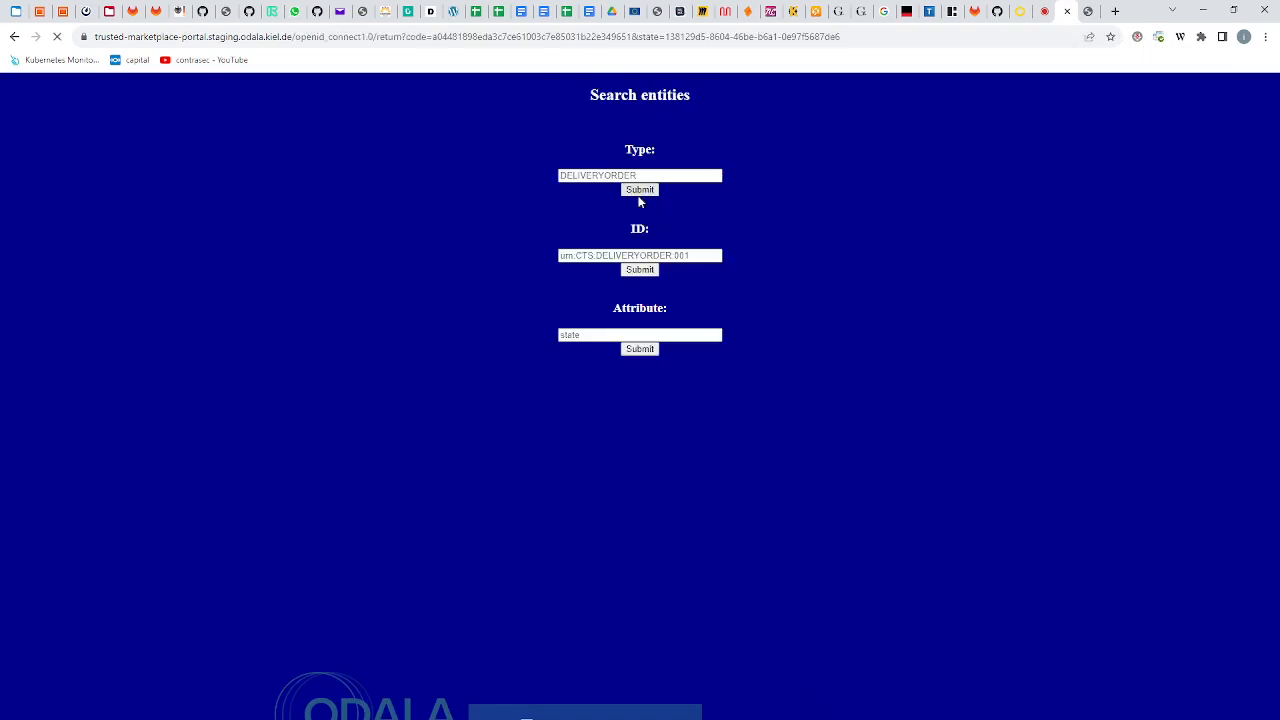
left_click(639, 189)
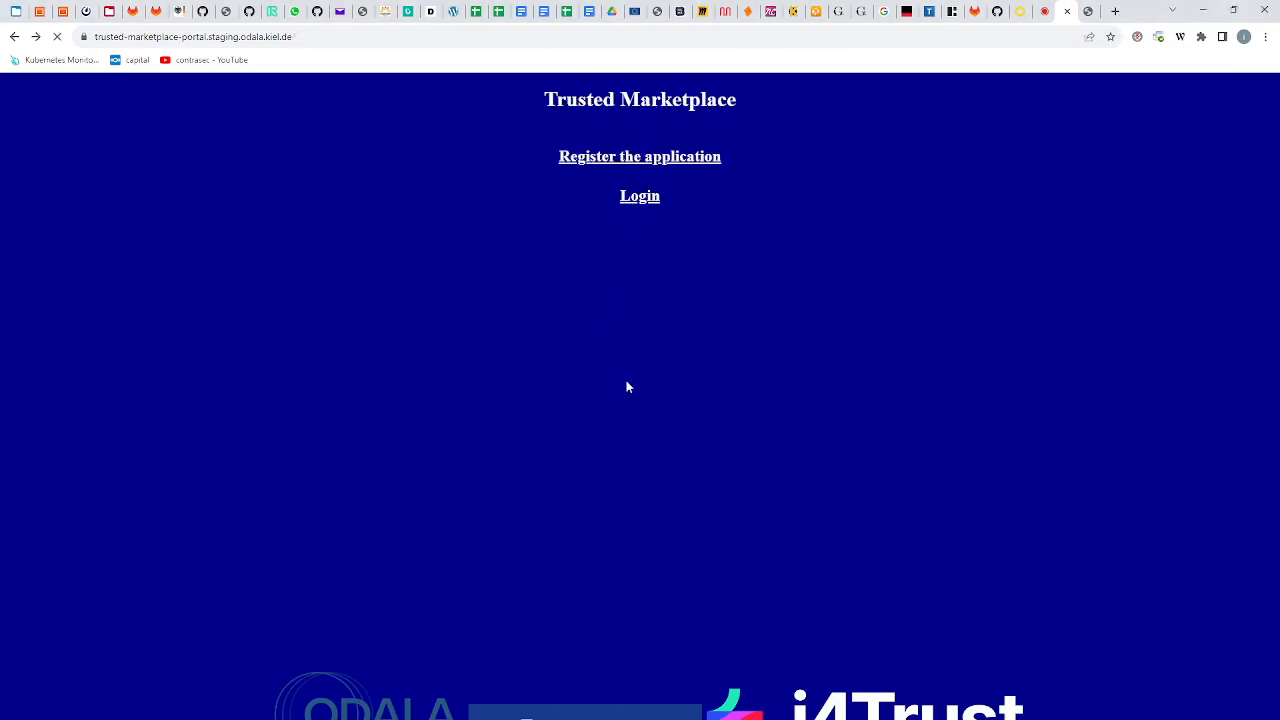
left_click(639, 195)
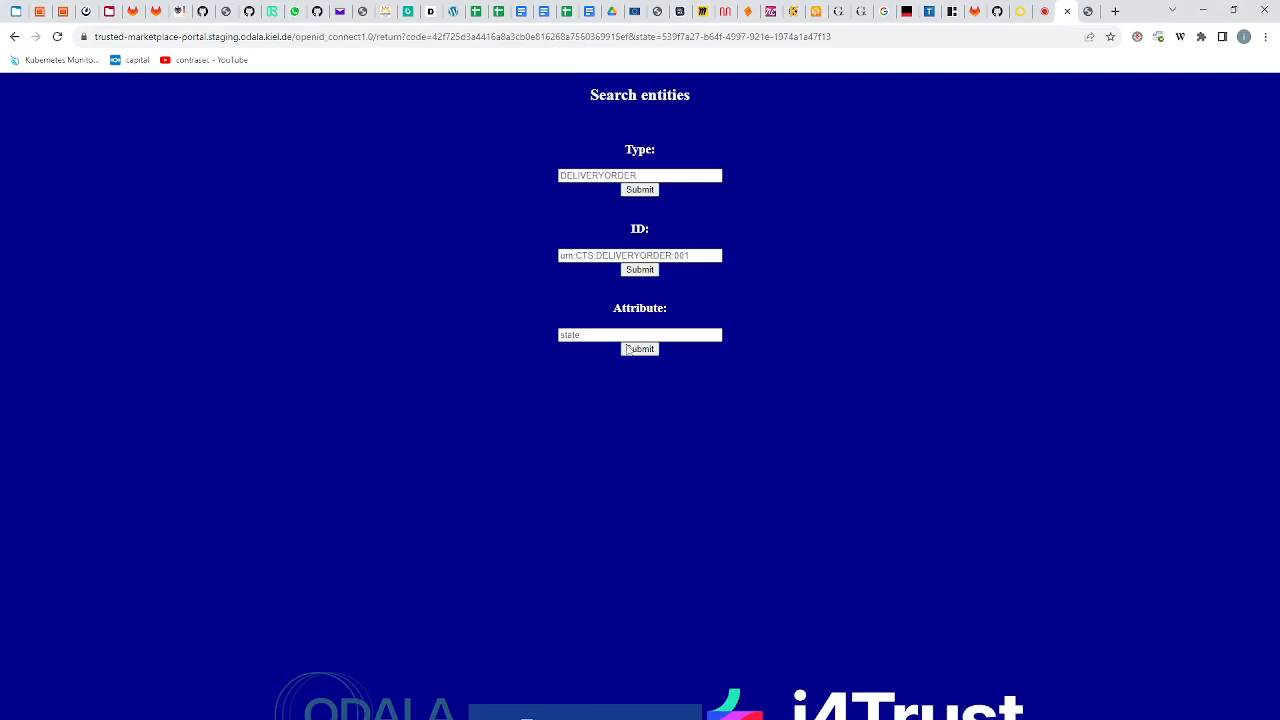
left_click(640, 175)
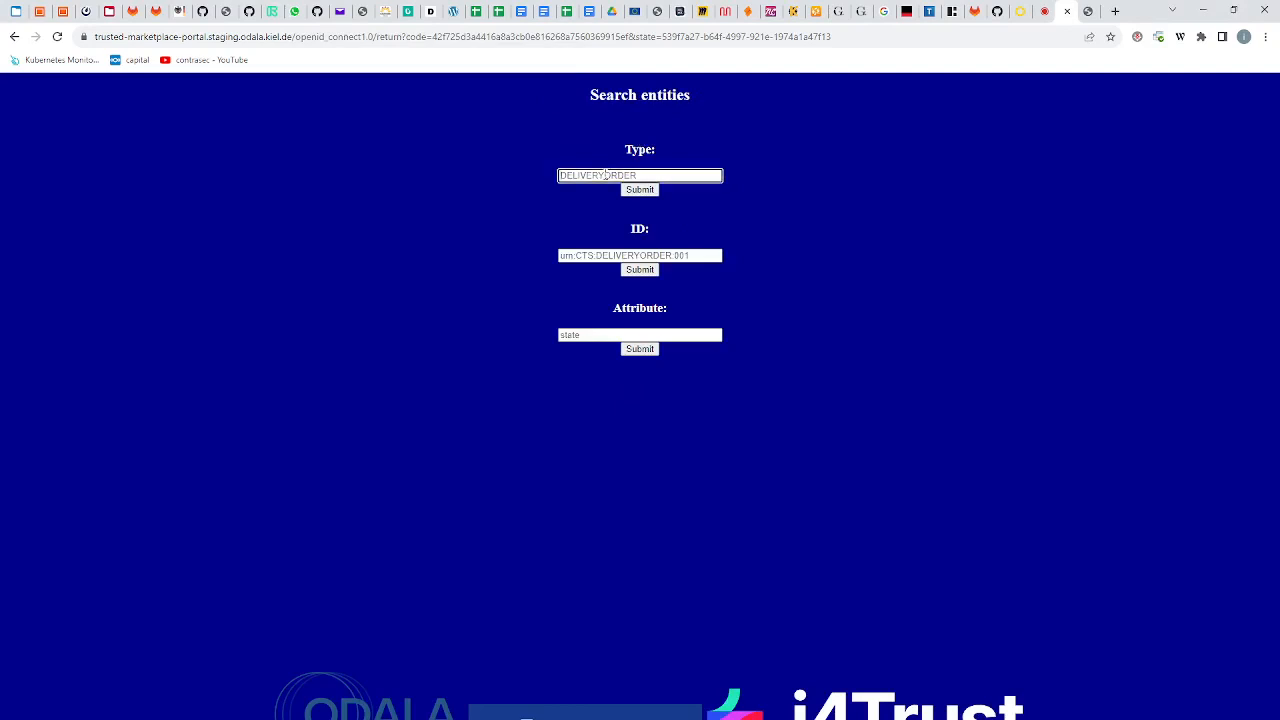
type("WeatherObserved")
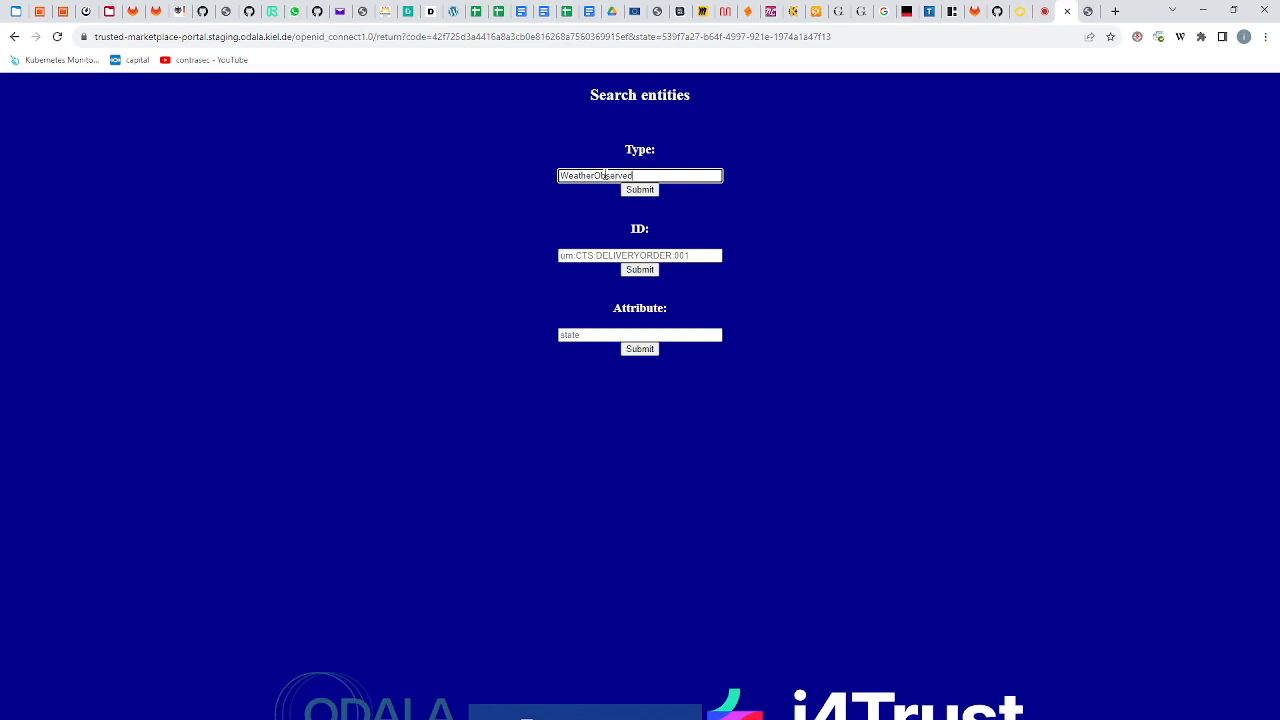
left_click(640, 190)
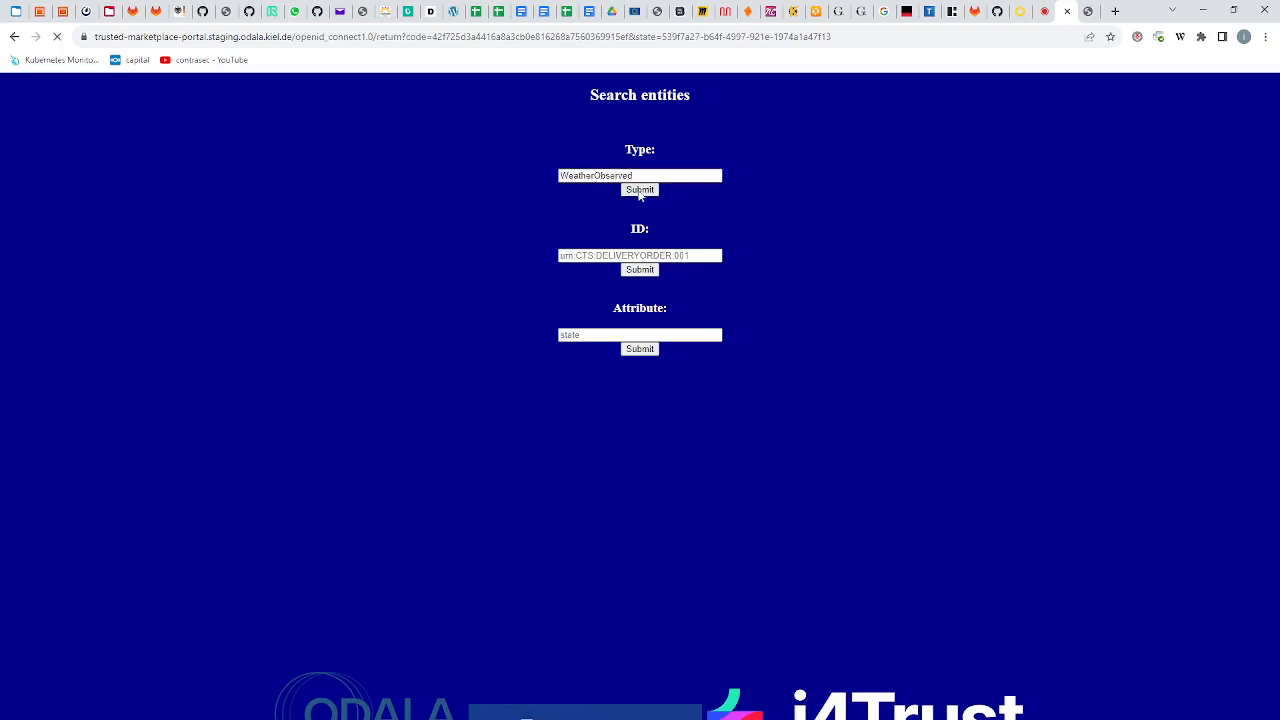
left_click(639, 190)
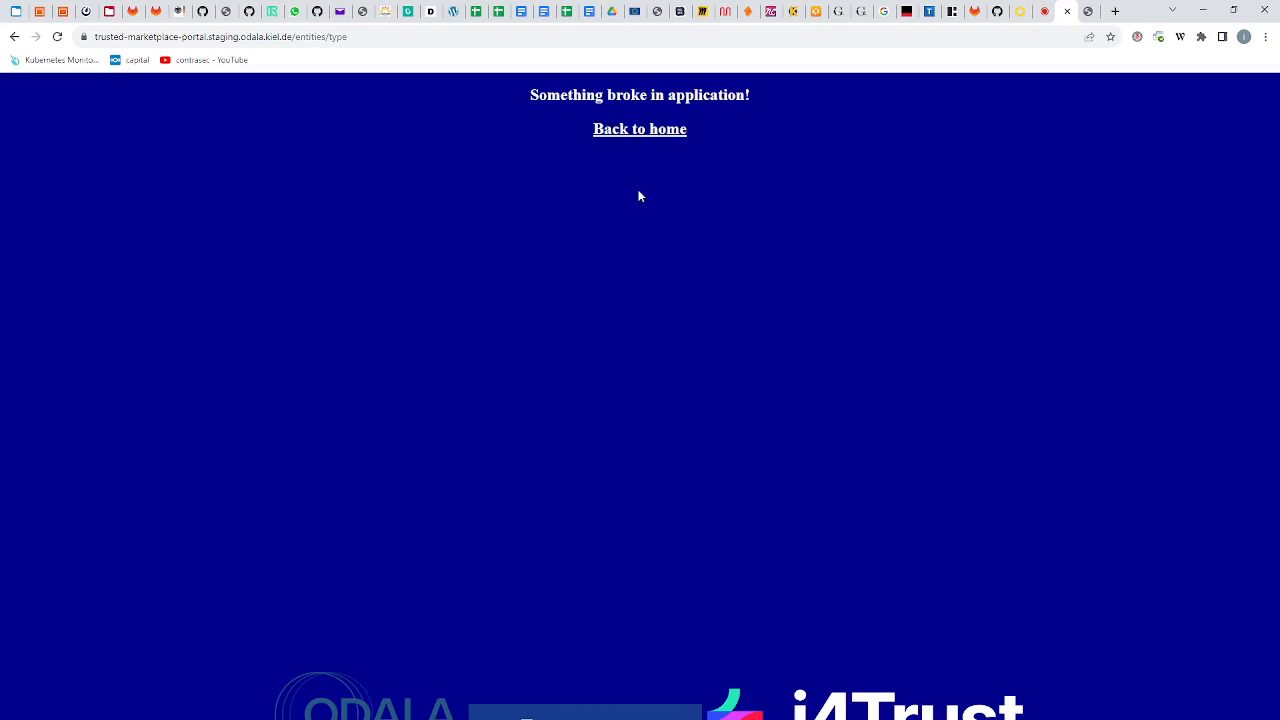
mouse_move(666, 153)
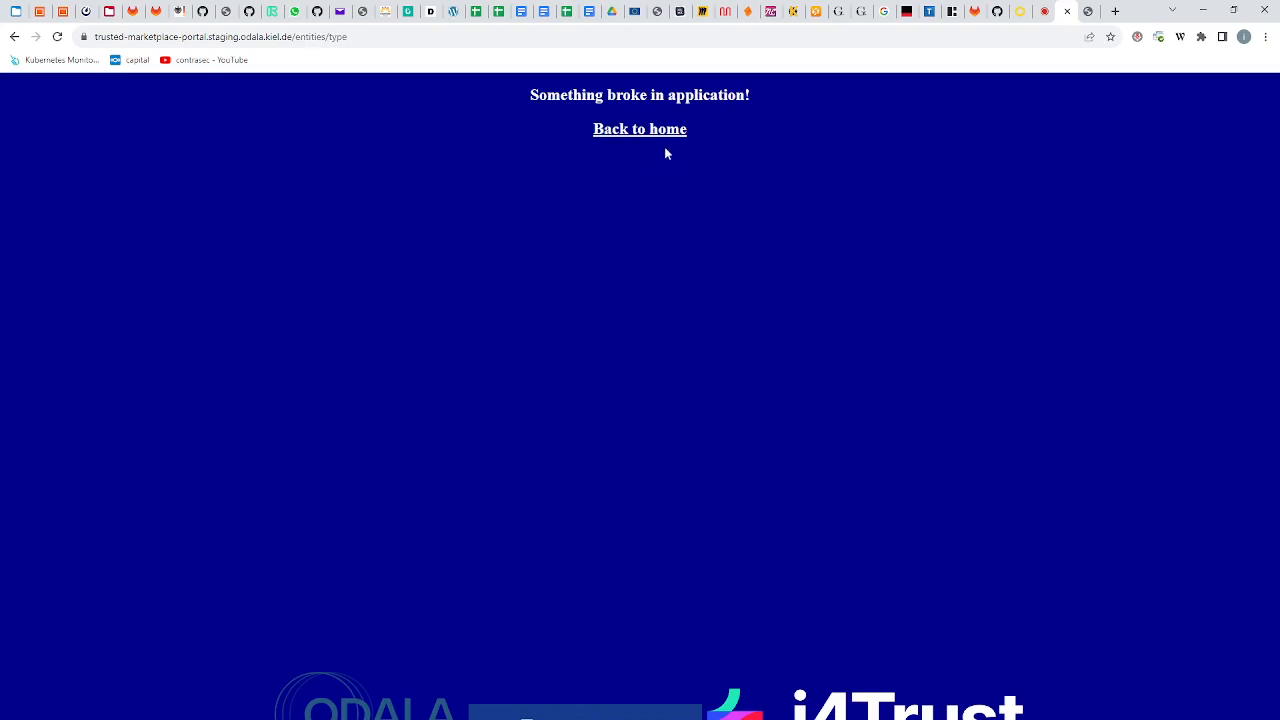
- Log in to the portal, submit a CrowdFlowObserved type query, then return to Marketplace
left_click(639, 128)
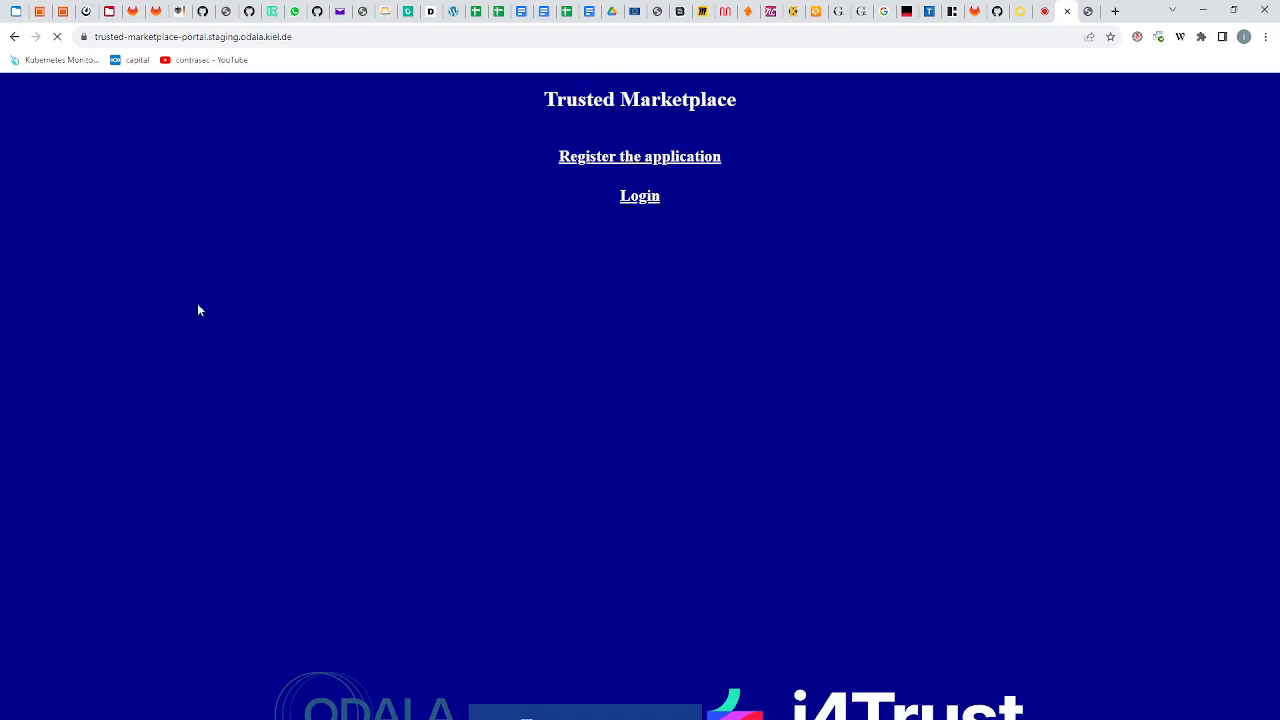
left_click(640, 195)
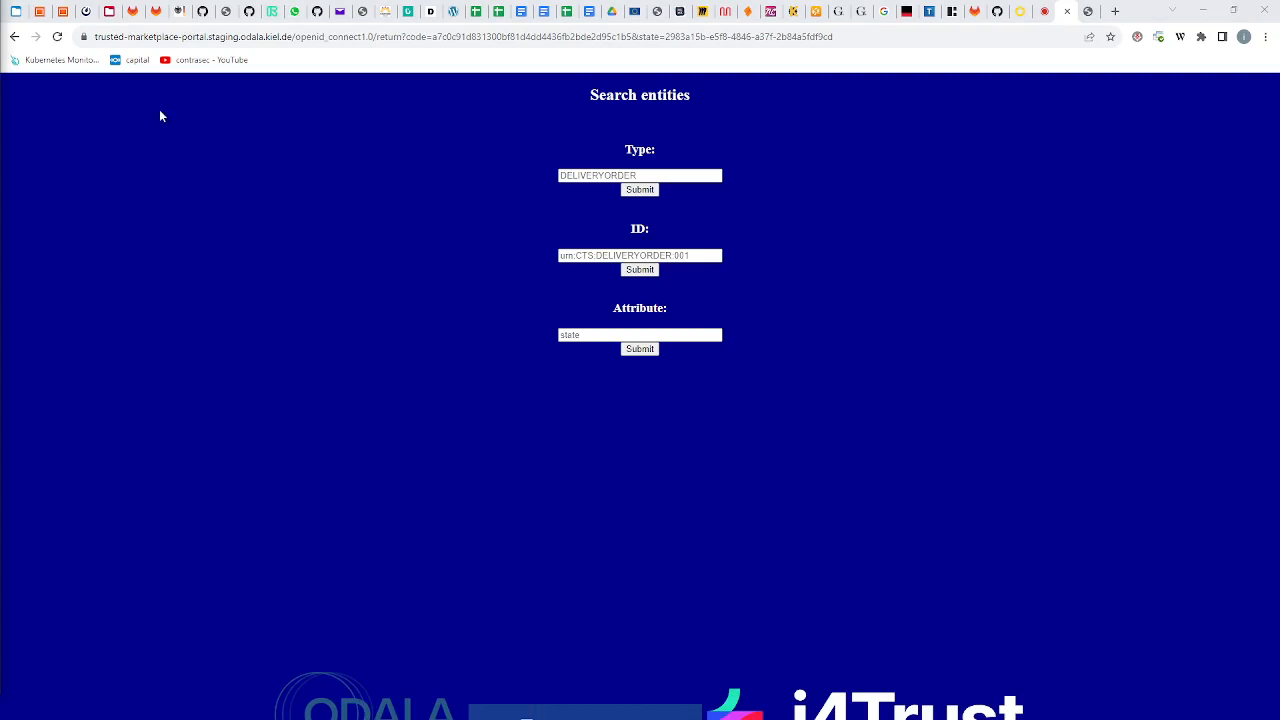
type("CrowdFlowObserved")
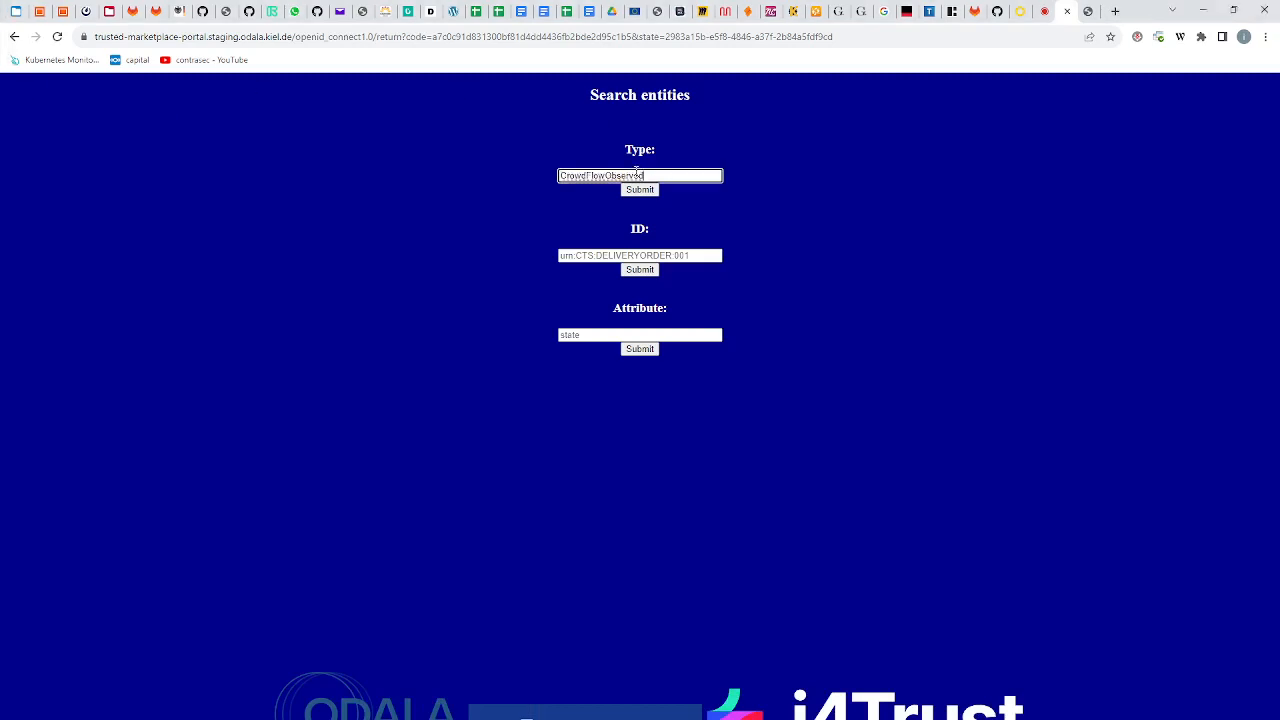
left_click(639, 190)
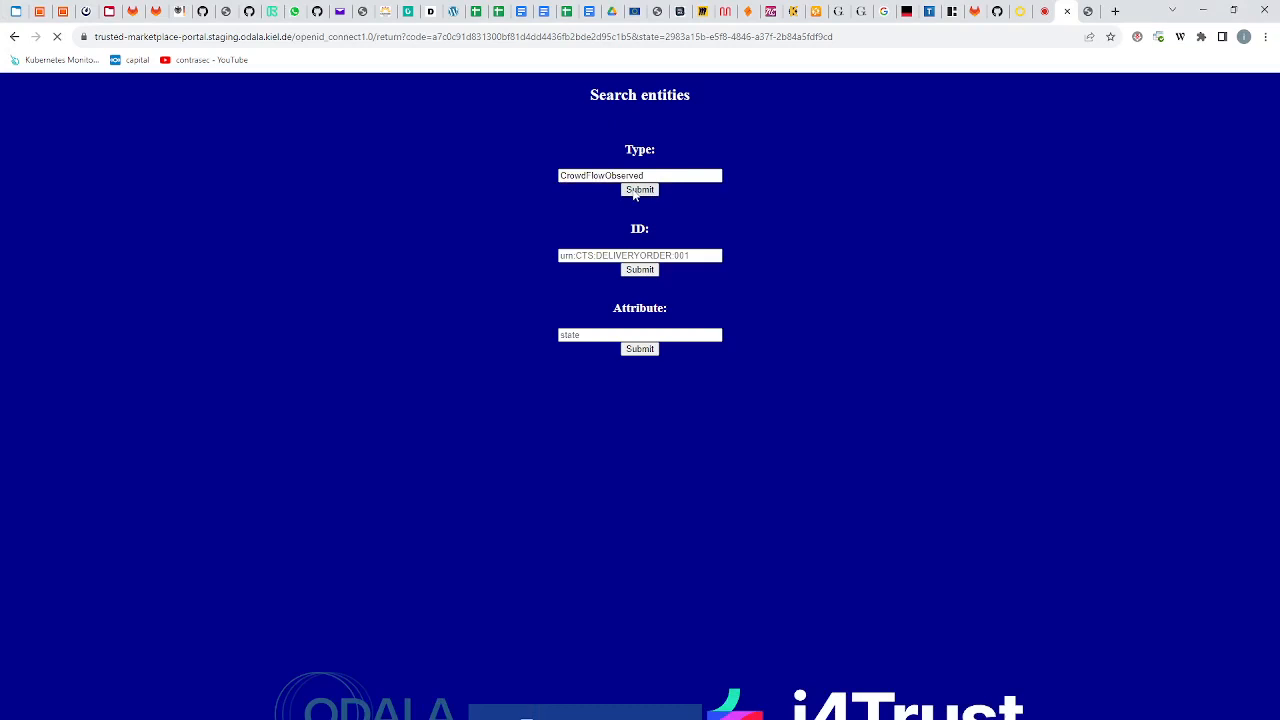
left_click(639, 190)
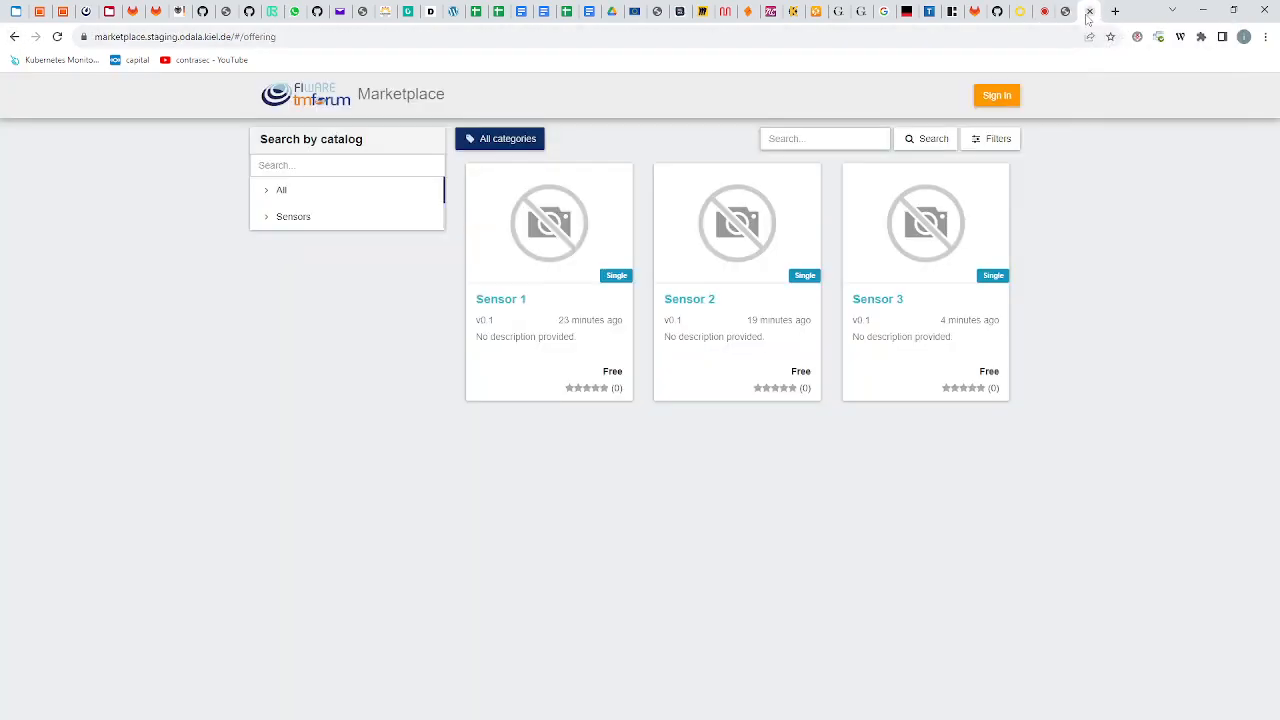
- Sign in to the marketplace by choosing an identity in the Login options dialog
left_click(996, 95)
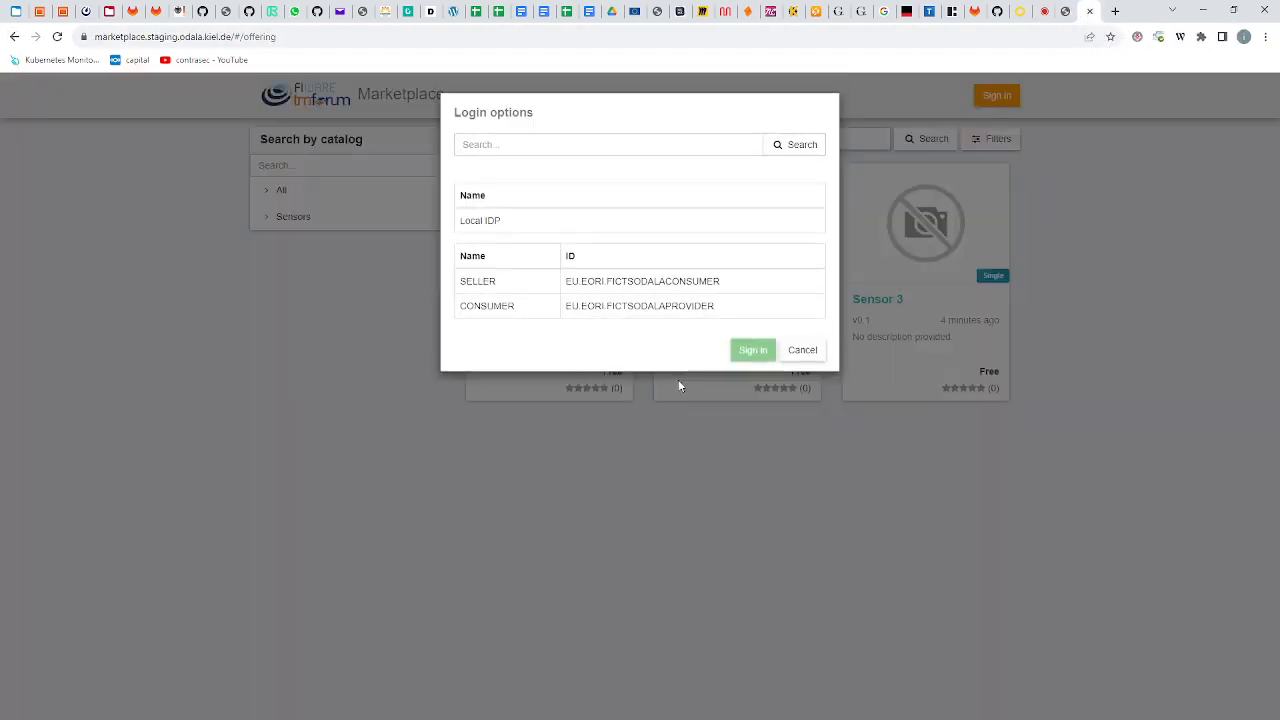
left_click(640, 306)
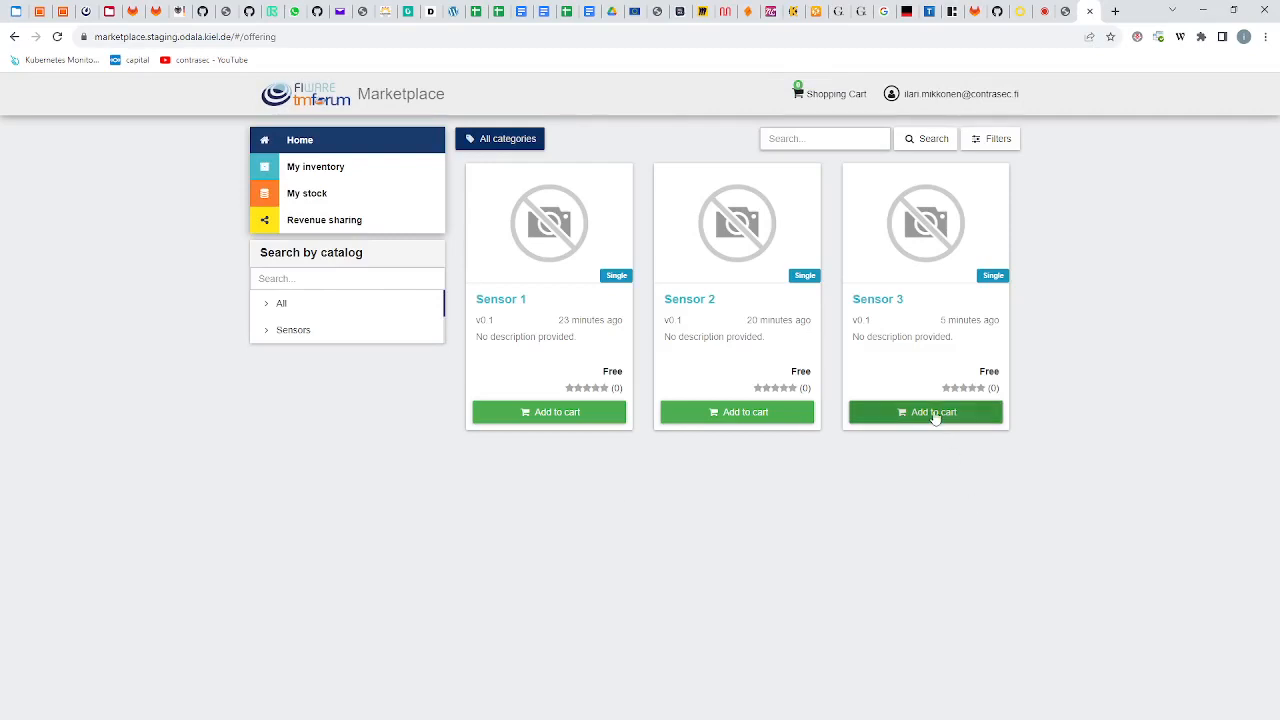
- Add Sensor 3 to the cart and proceed to checkout from the Shopping Cart
left_click(925, 411)
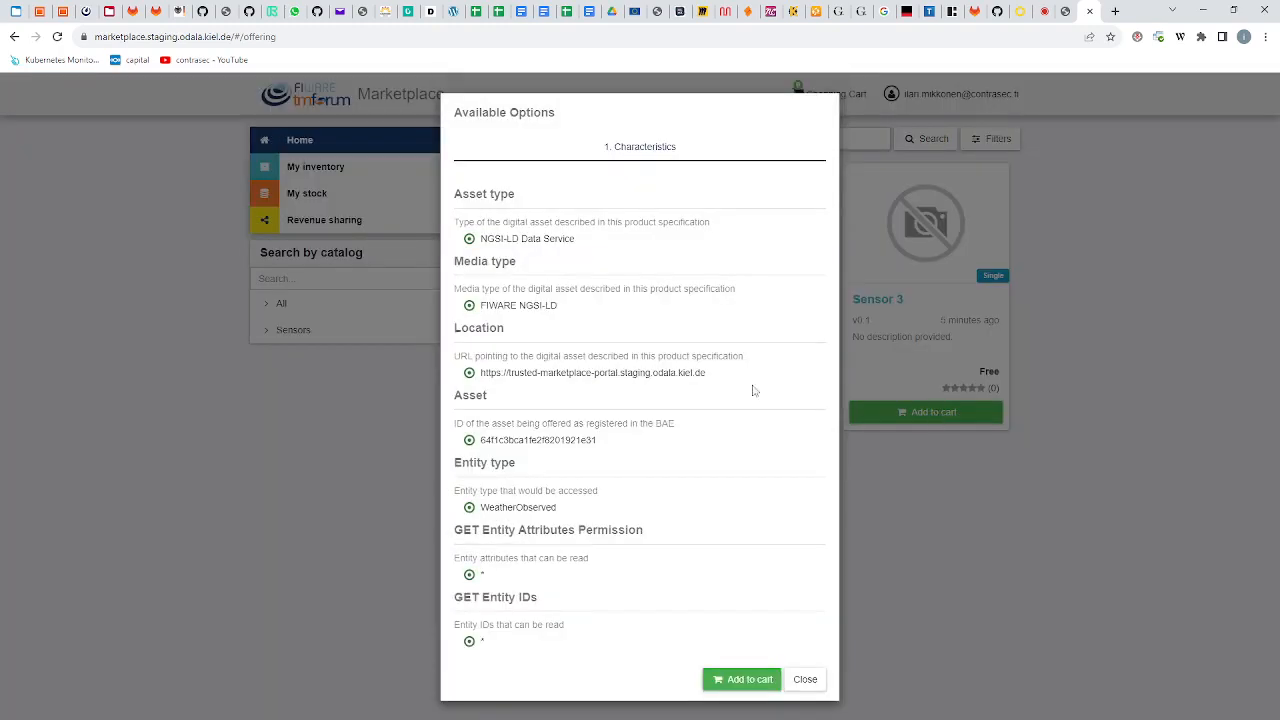
mouse_move(565, 262)
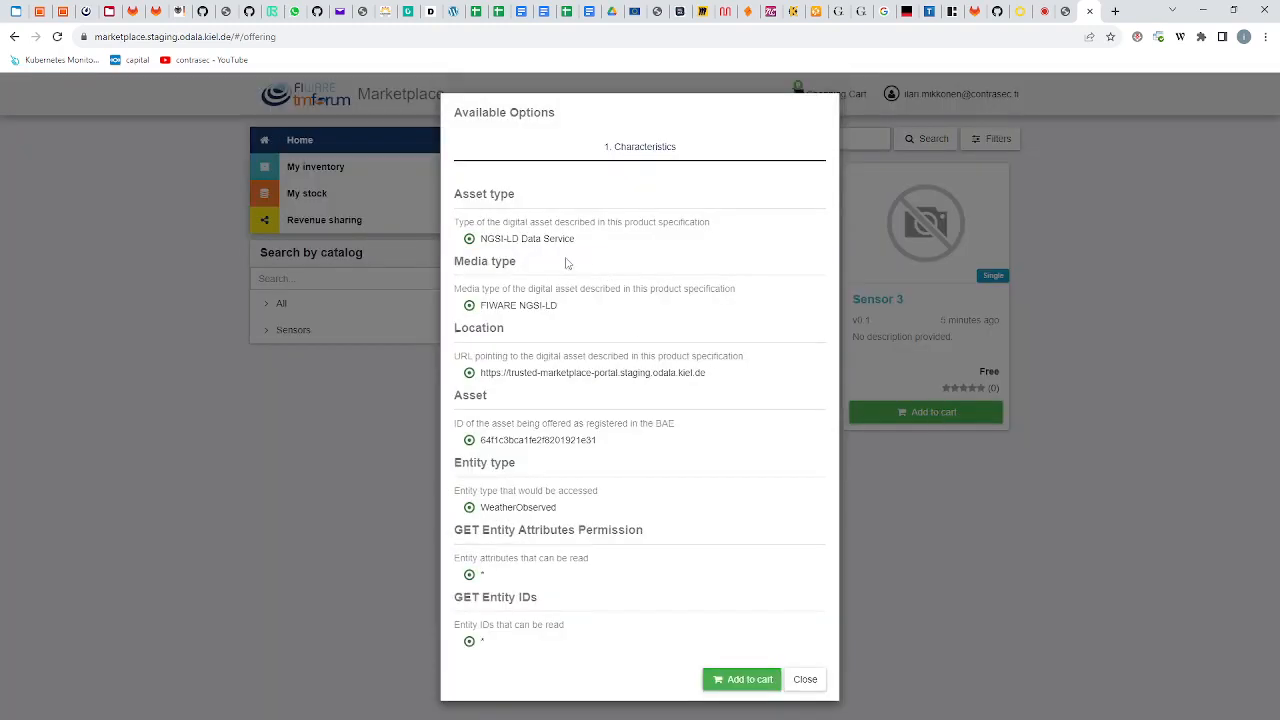
mouse_move(574, 483)
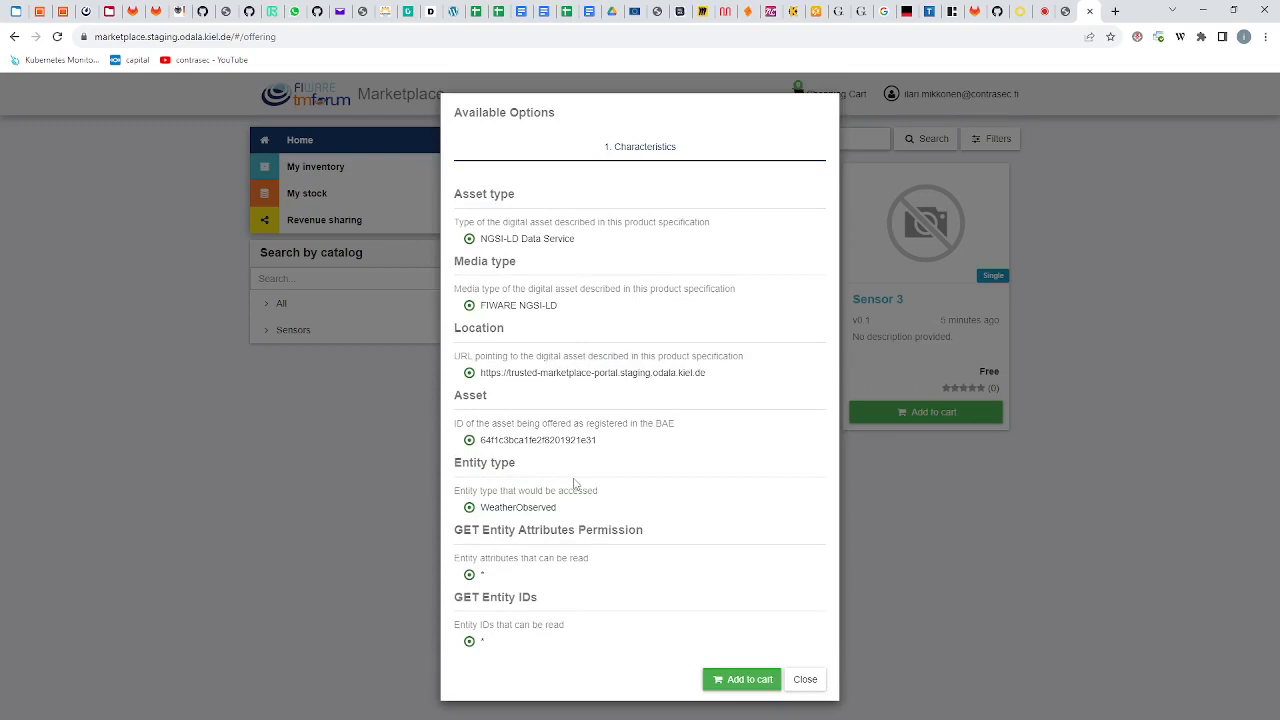
mouse_move(805, 679)
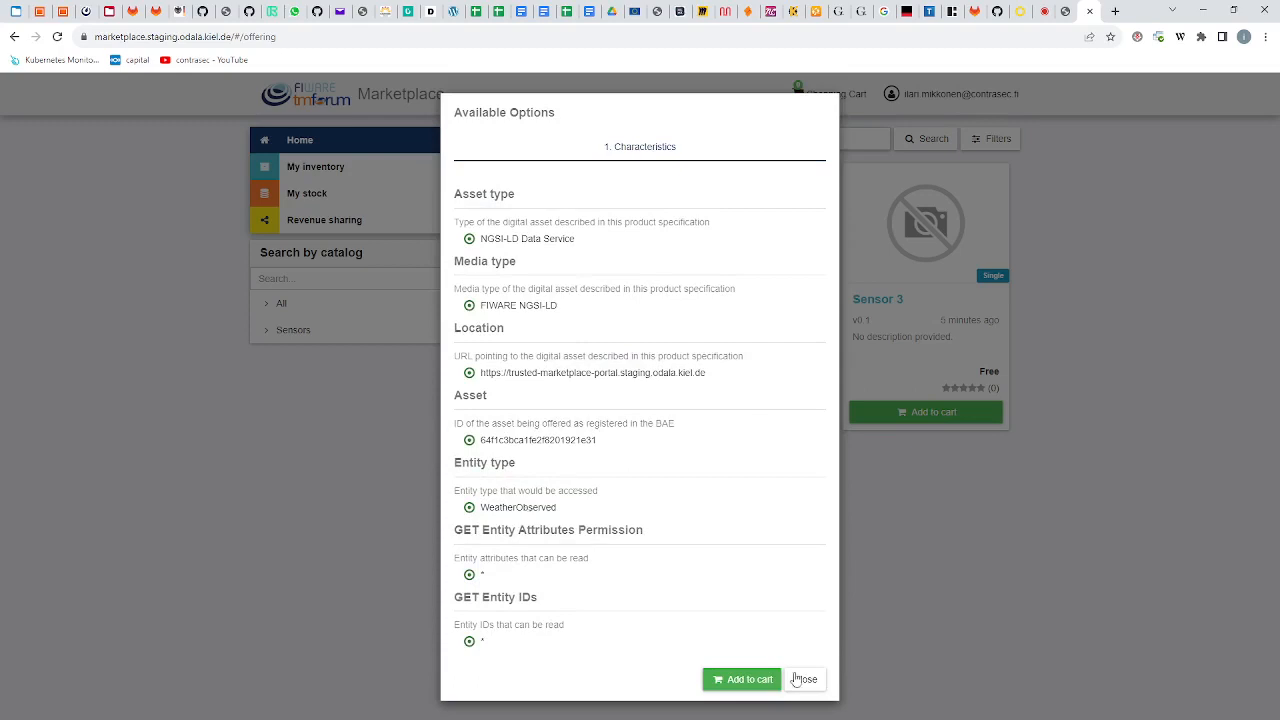
left_click(741, 679)
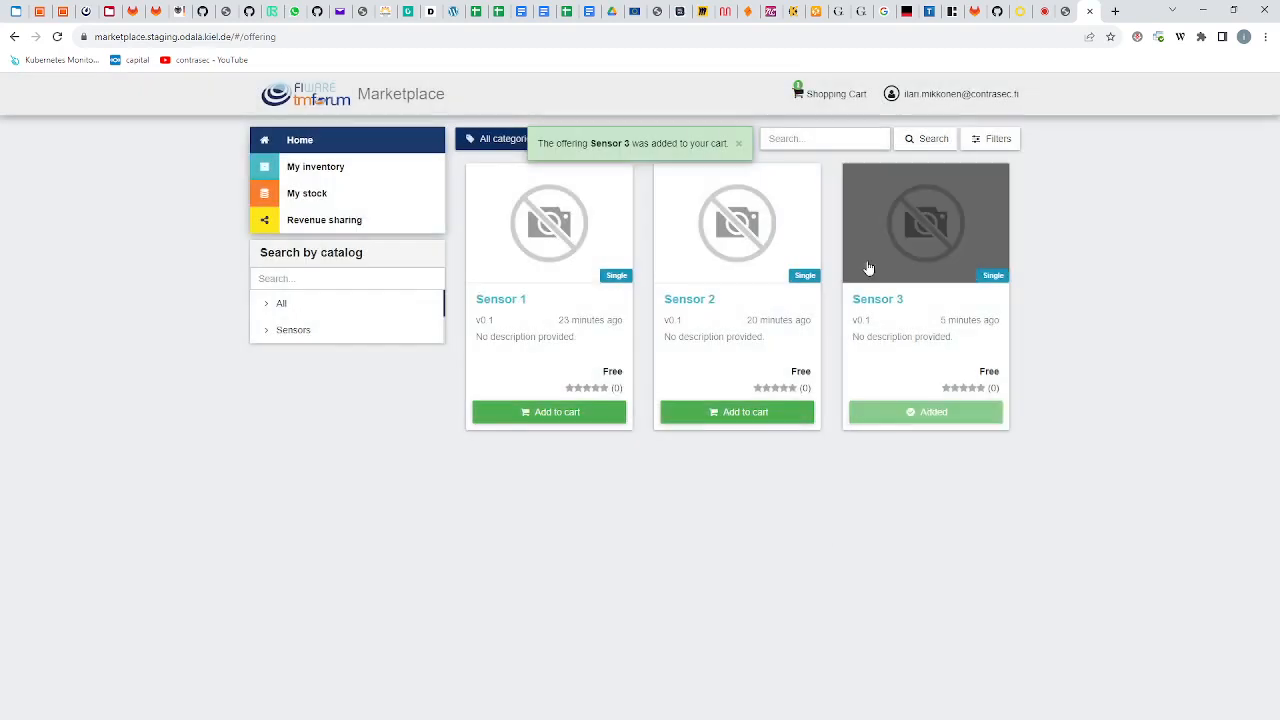
left_click(829, 93)
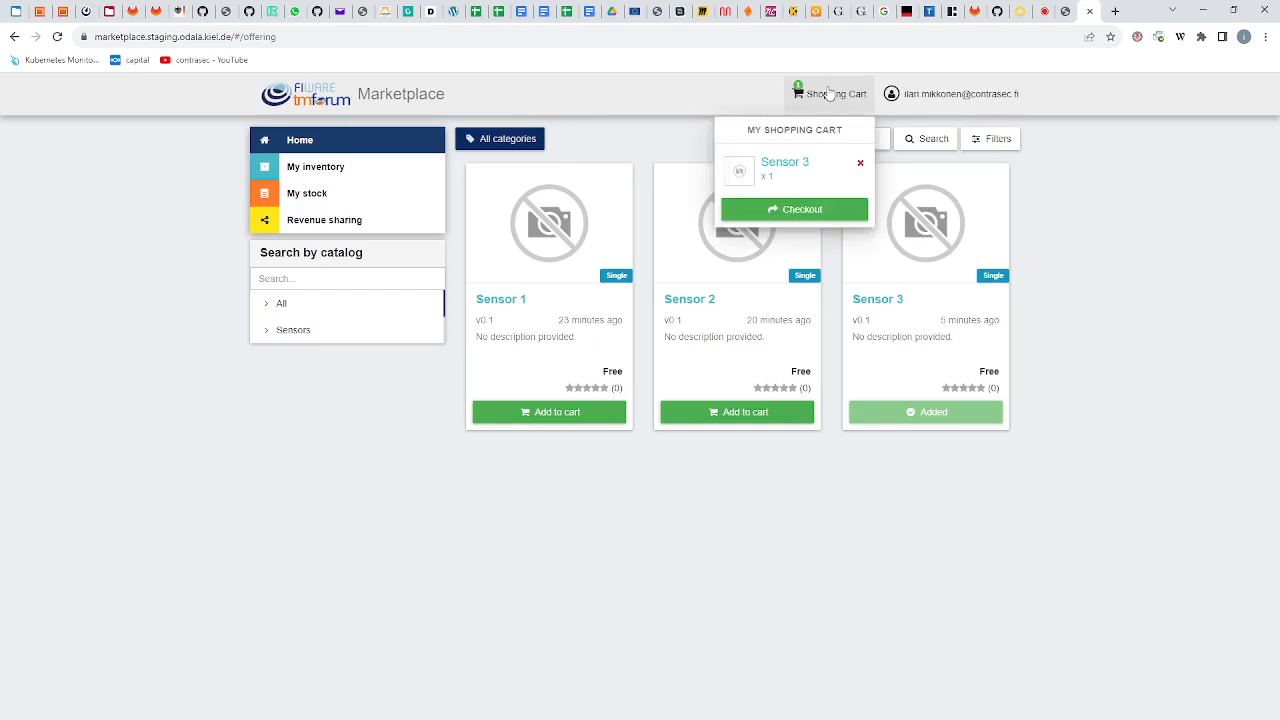
left_click(794, 209)
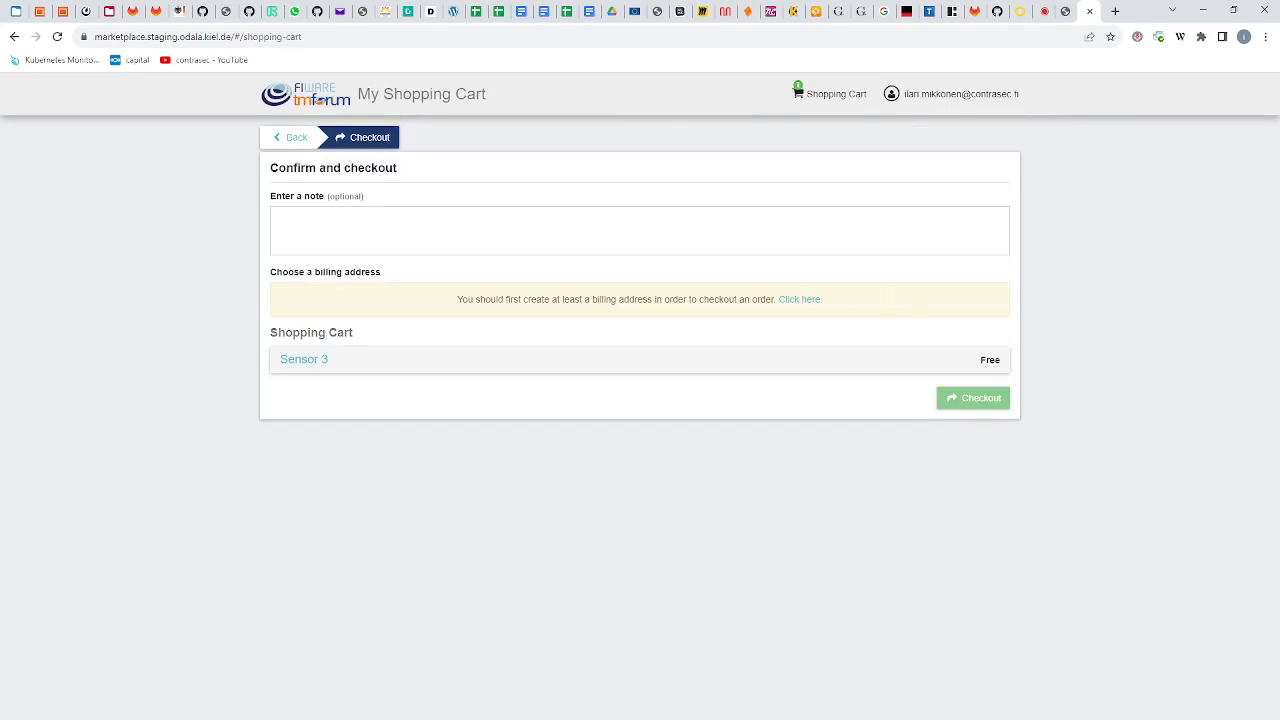
- Create a Tampere, Finland billing address, then reopen the Sensor 3 checkout
left_click(799, 299)
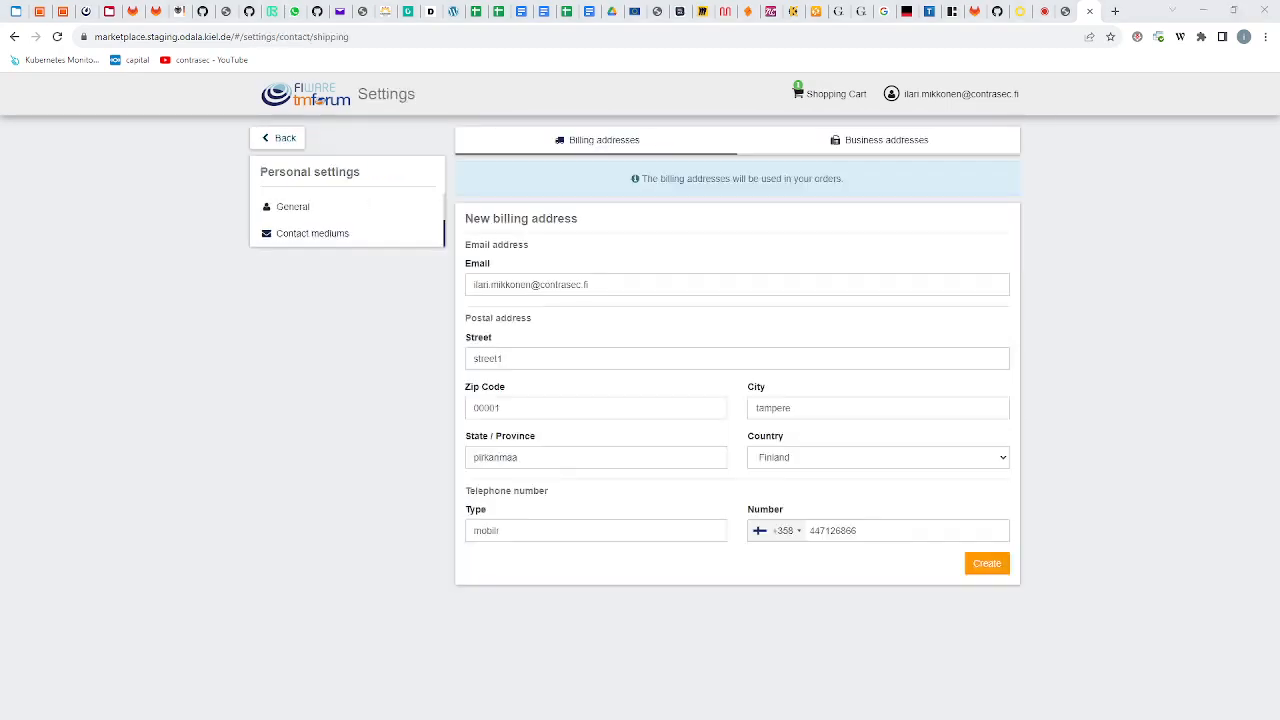
mouse_move(740, 605)
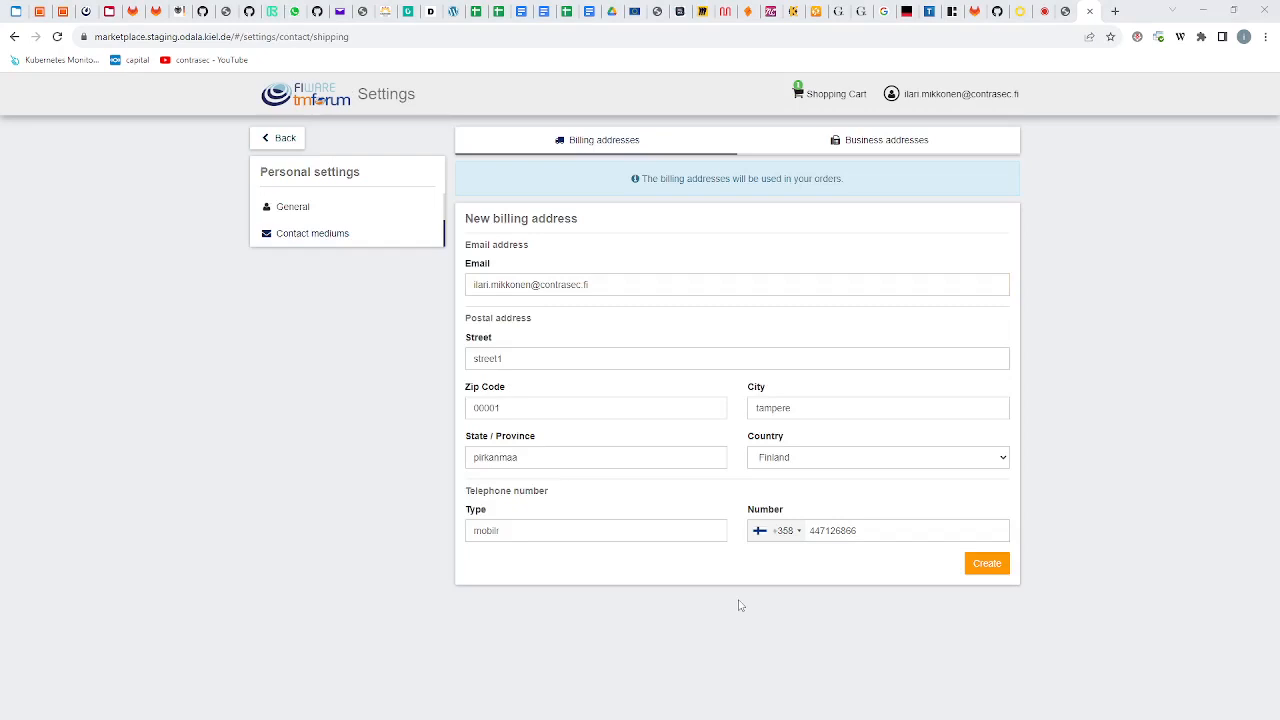
mouse_move(958, 625)
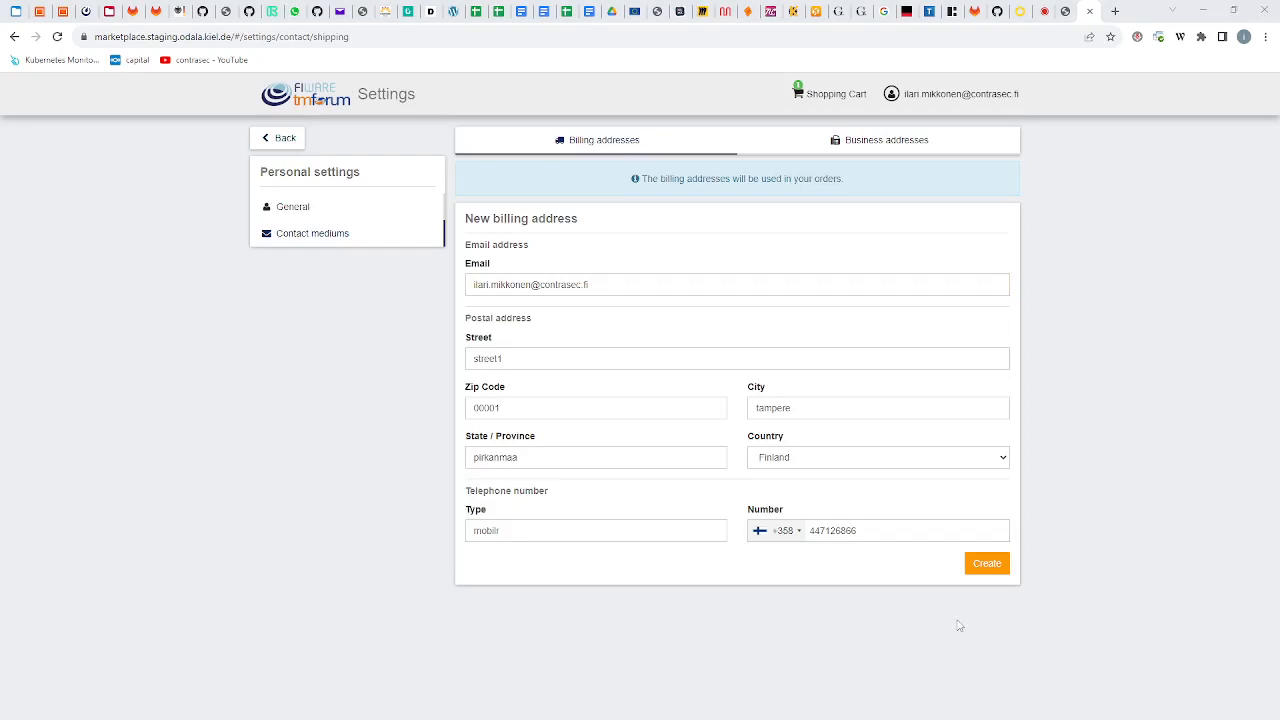
left_click(986, 563)
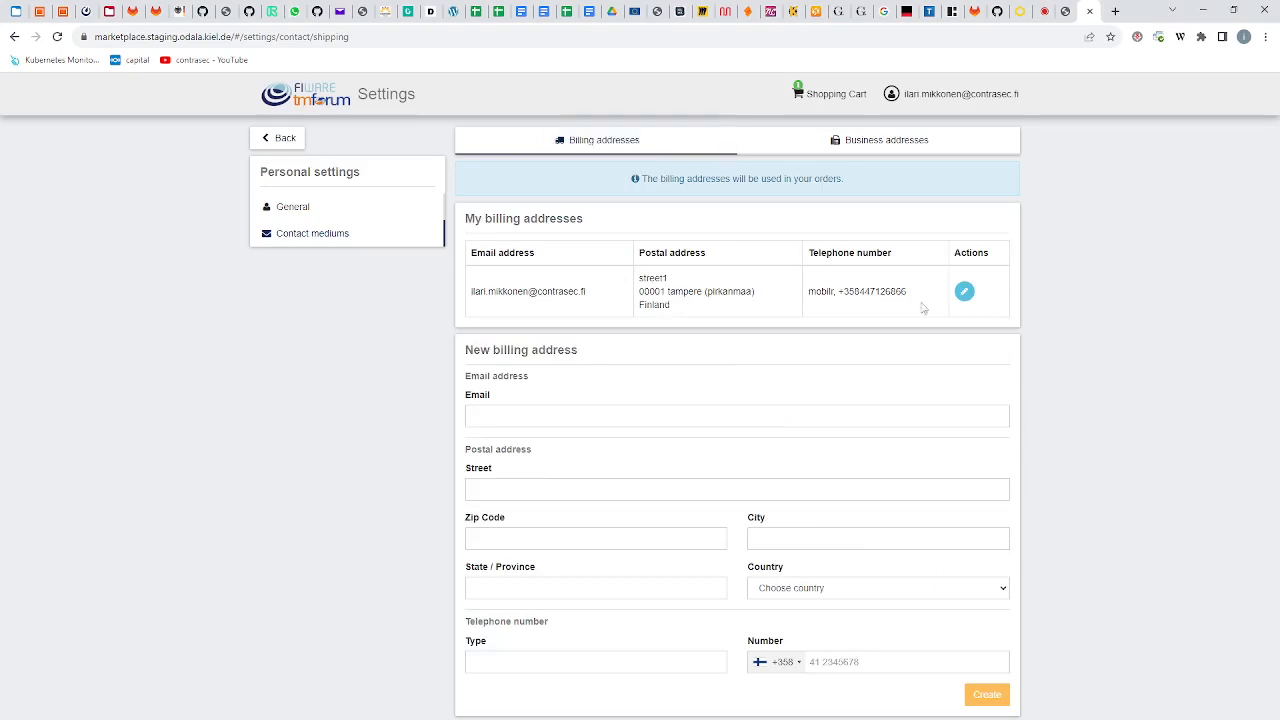
left_click(829, 93)
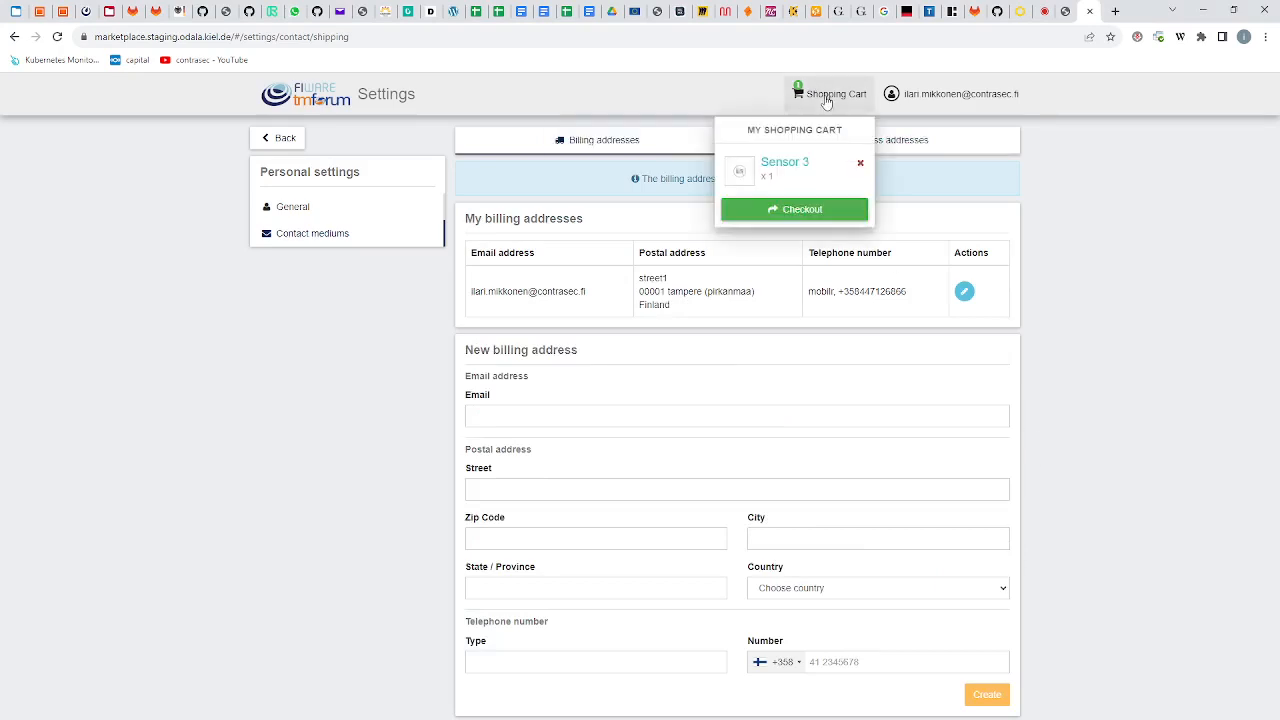
left_click(794, 209)
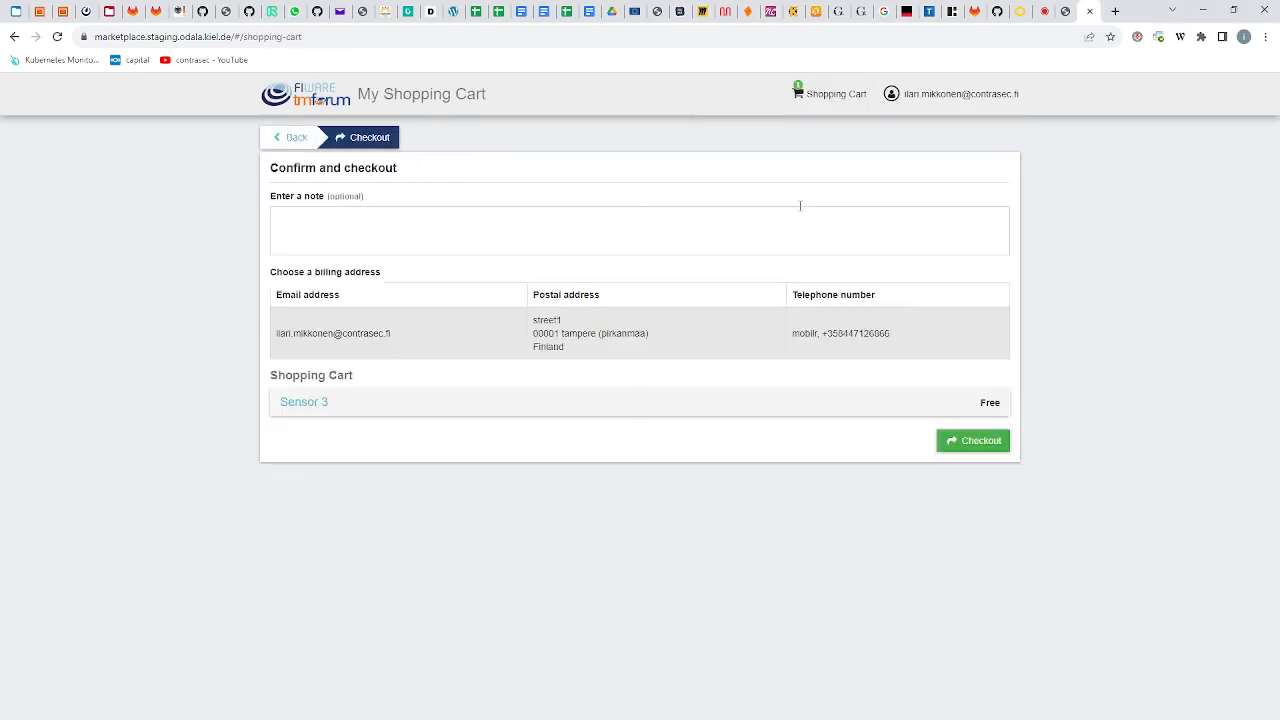
- Place the Sensor 3 order and confirm it is listed as Active in My inventory
left_click(972, 440)
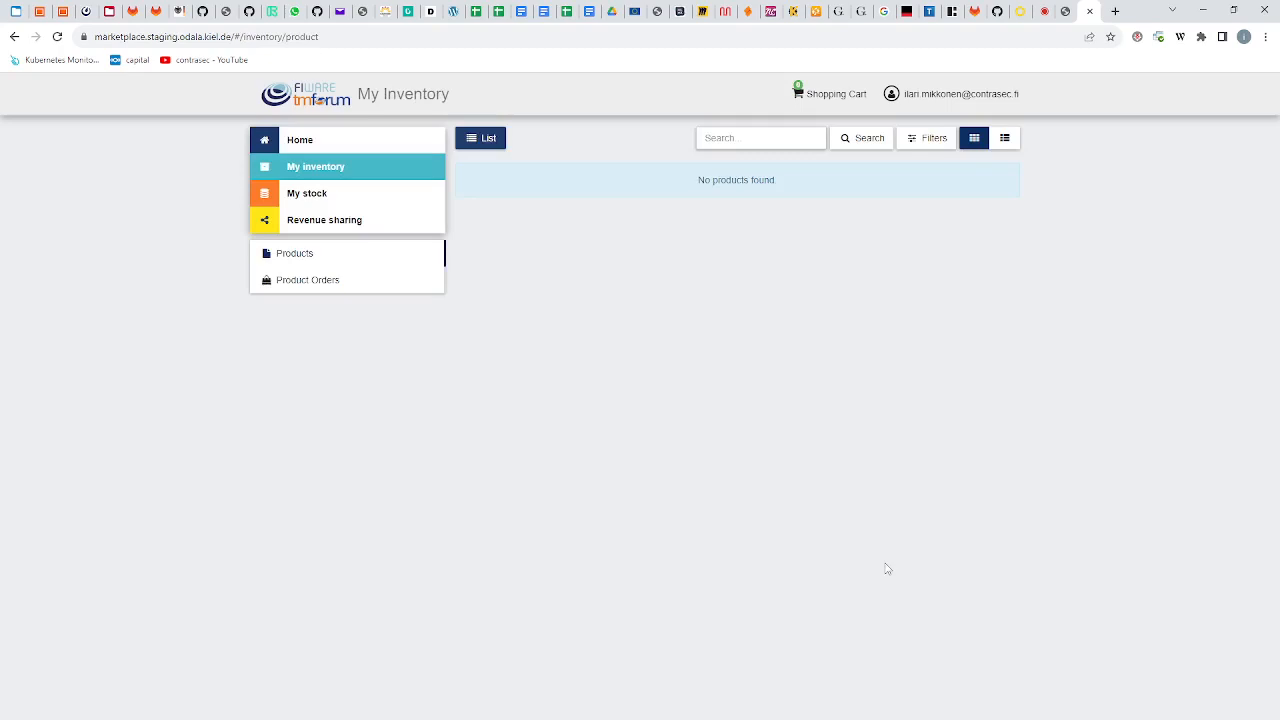
mouse_move(380, 361)
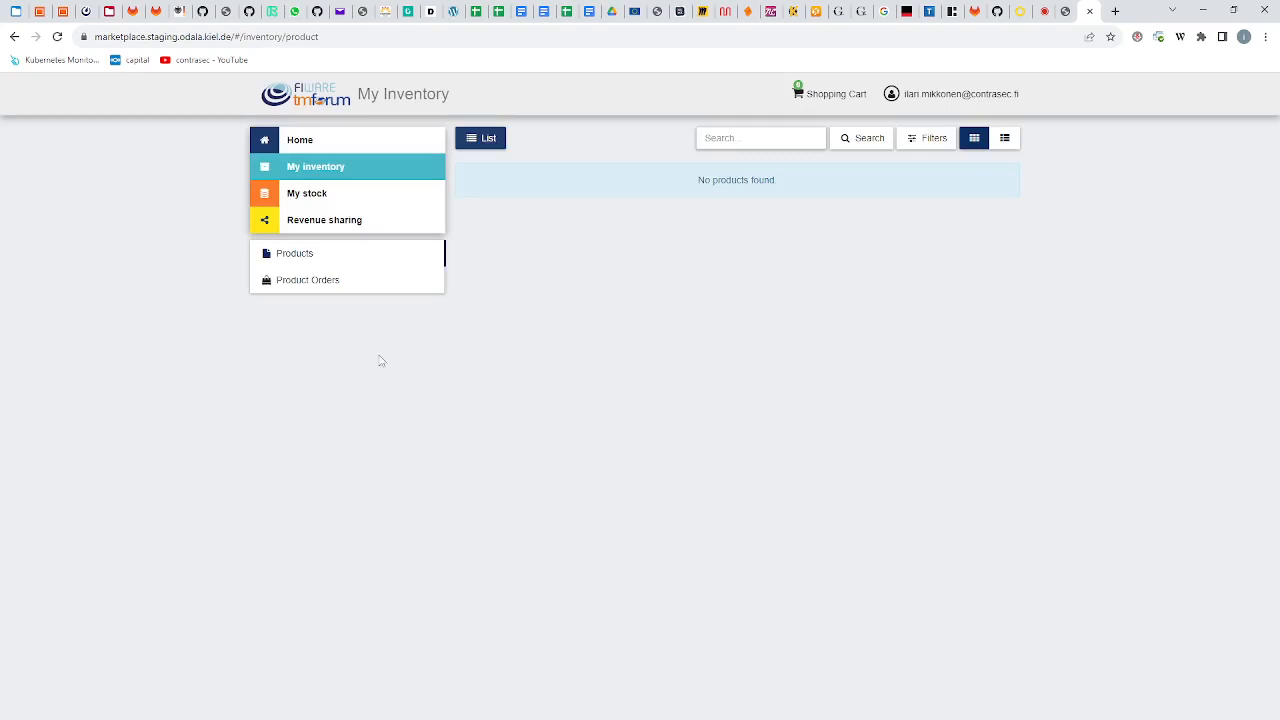
left_click(306, 193)
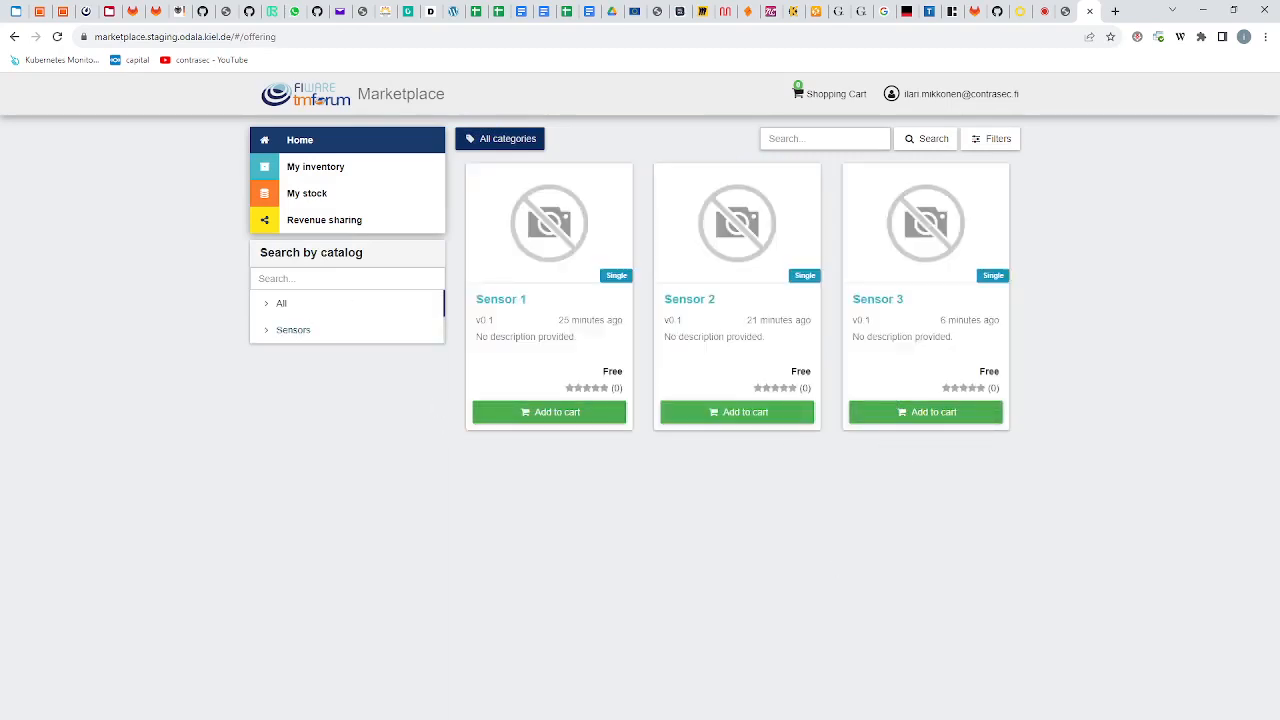
left_click(315, 166)
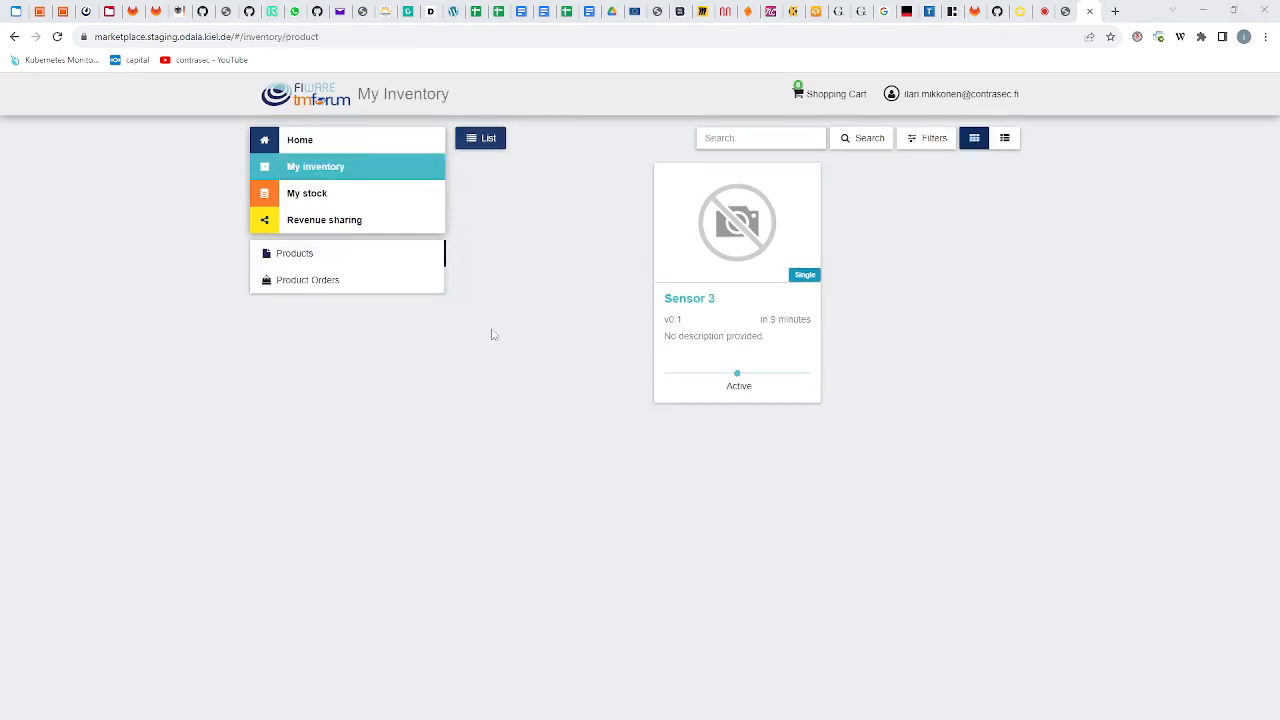
mouse_move(508, 408)
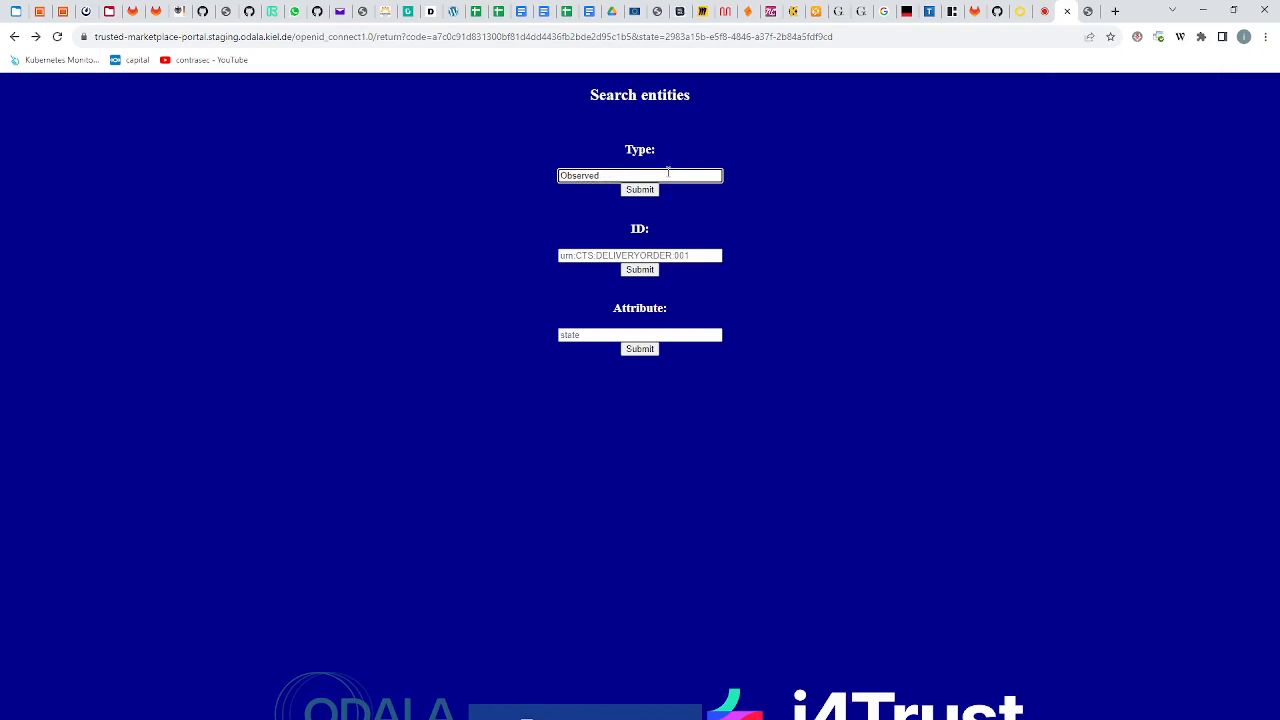
- Submit a WeatherObserved type search and scroll through the returned weather observation JSON
type("Weather")
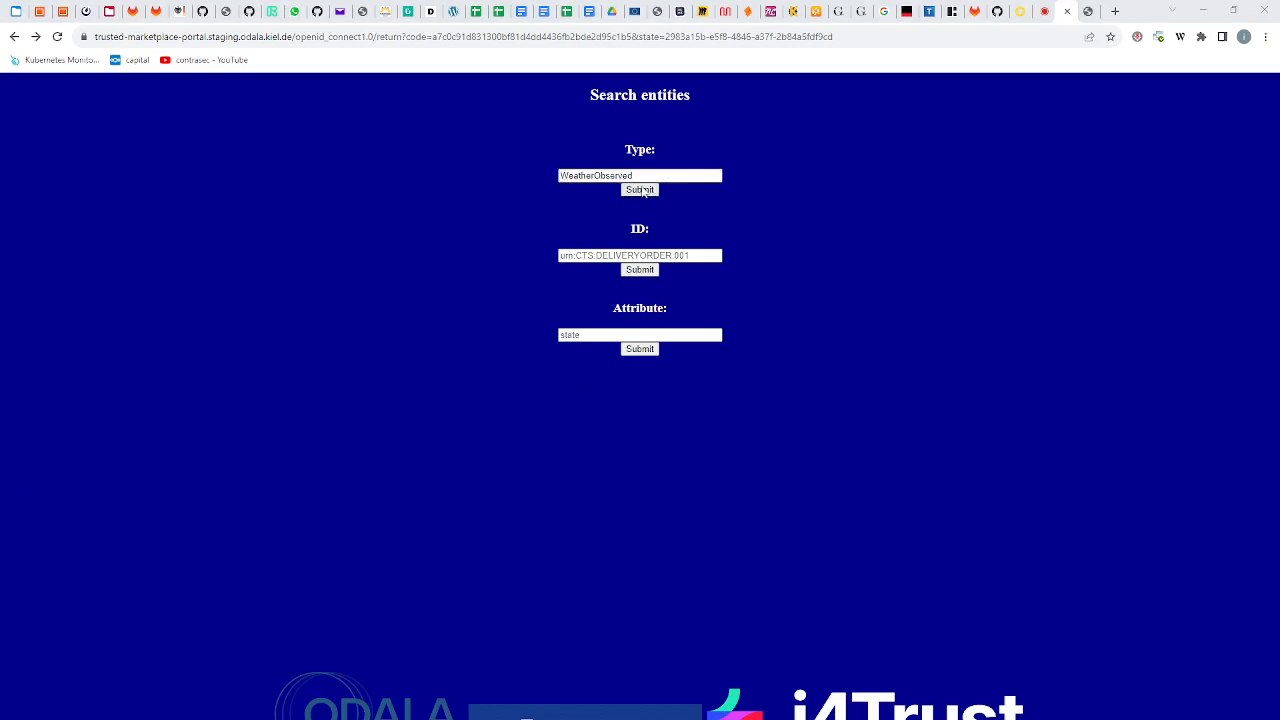
left_click(639, 189)
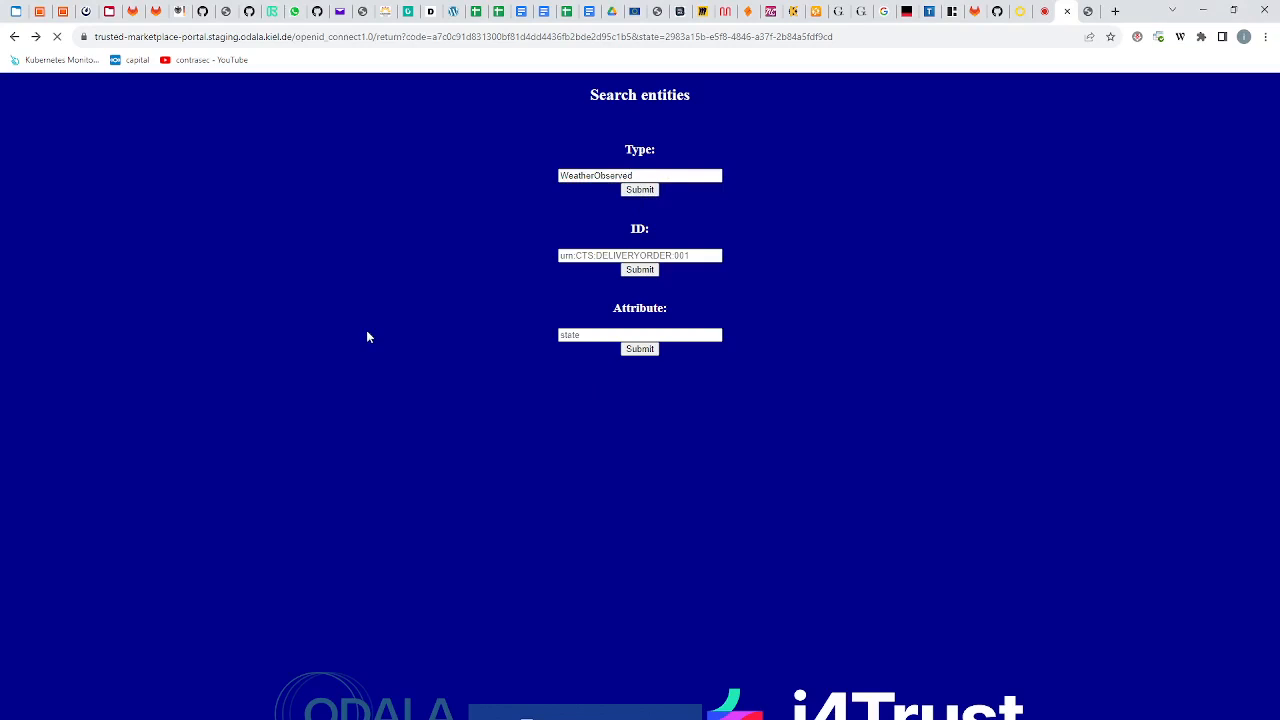
left_click(639, 189)
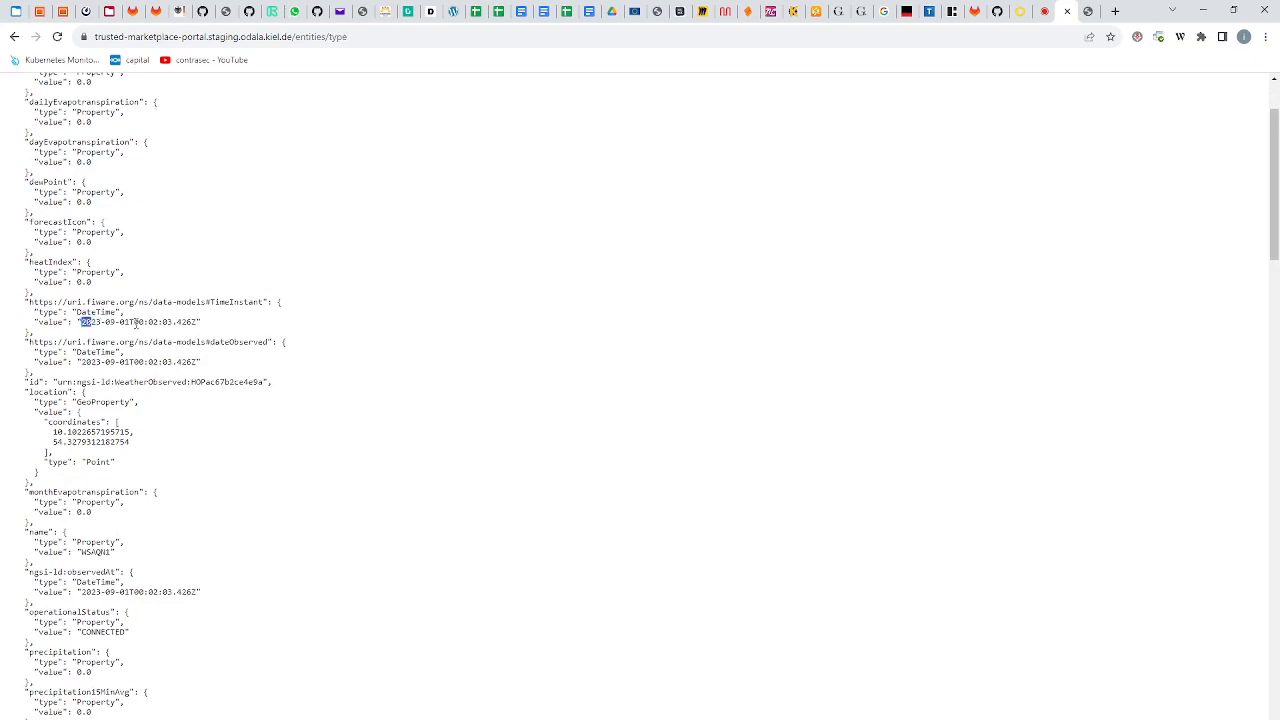
scroll("down", 3)
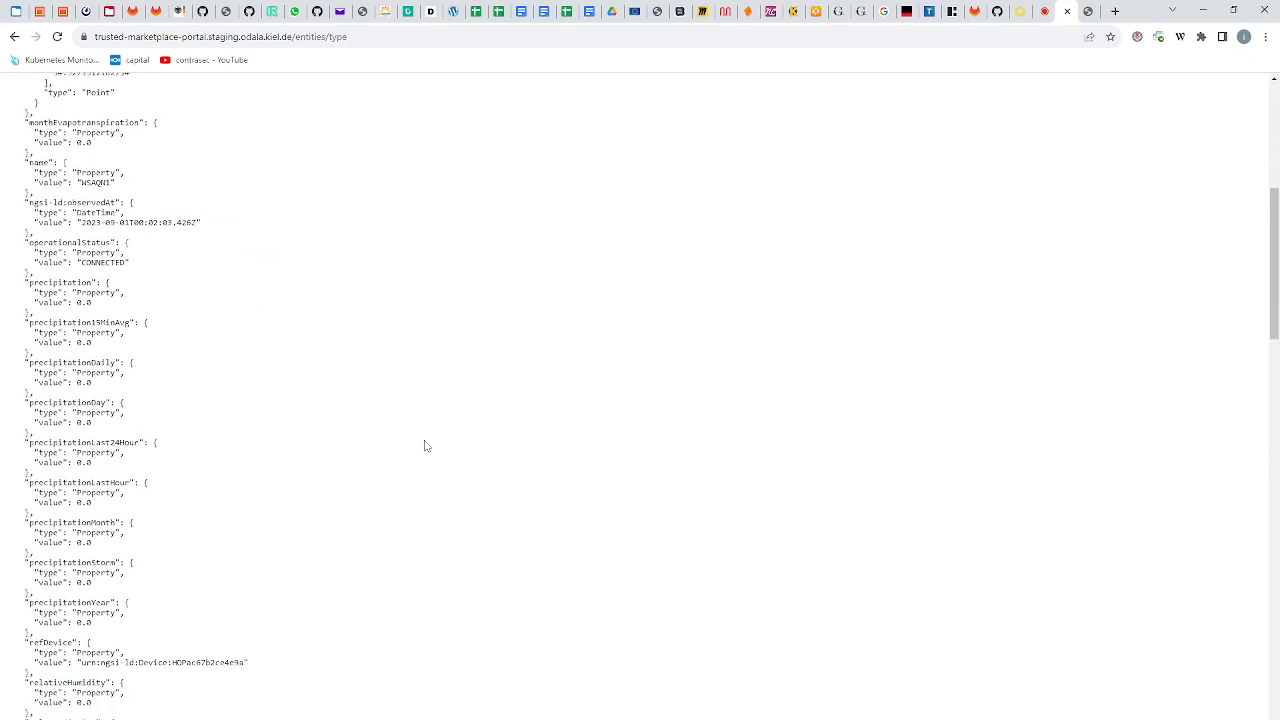
scroll("down", 3)
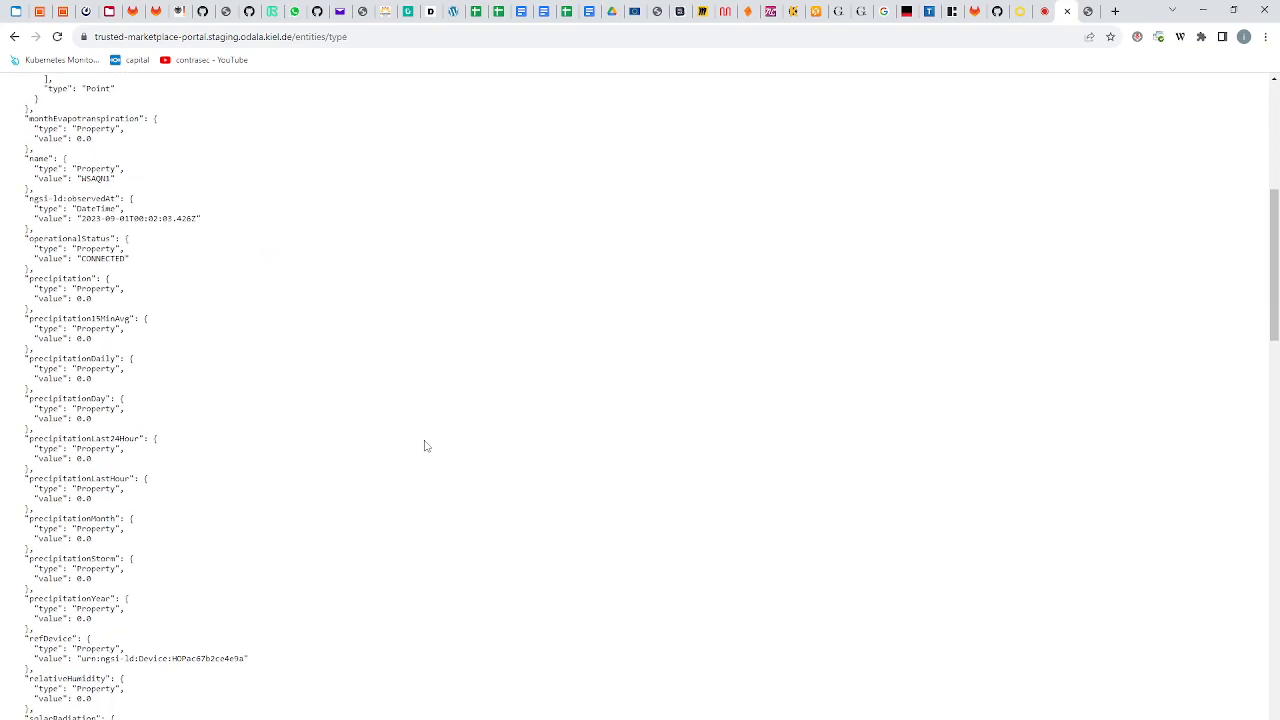